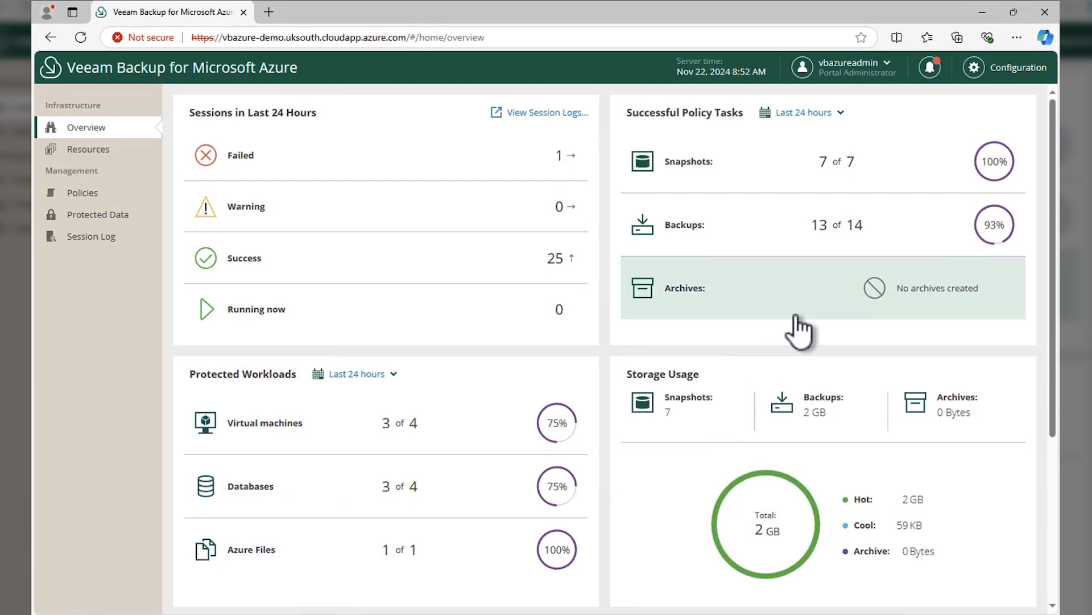
Step: Set the Session Log filter to All statuses, session and workload types and apply it
{"action": "scroll", "scroll_direction": "down", "scroll_amount": 3}
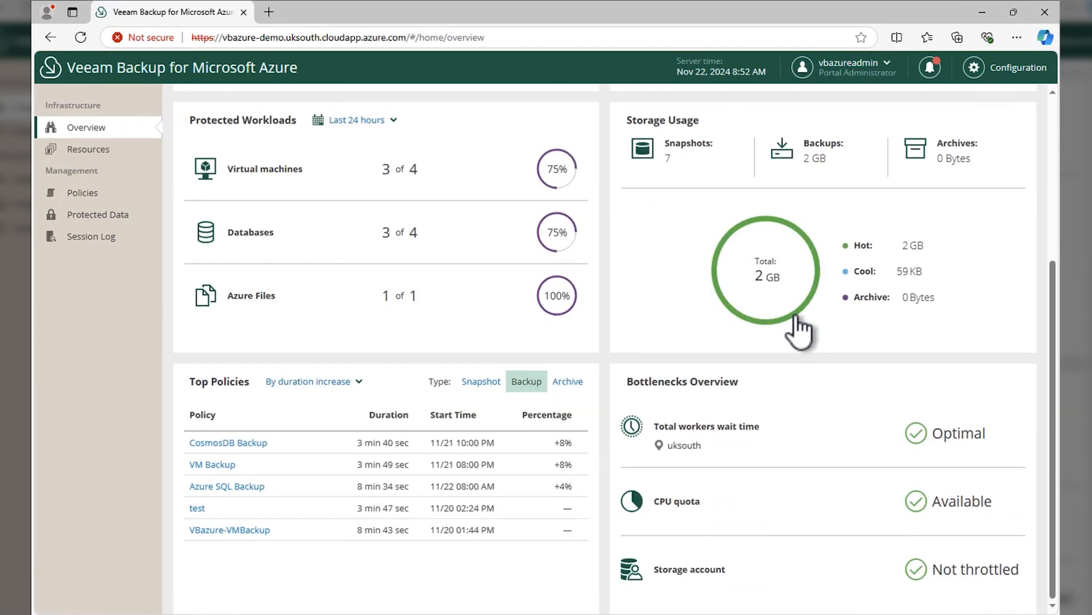
{"action": "mouse_move", "coordinate": [781, 286]}
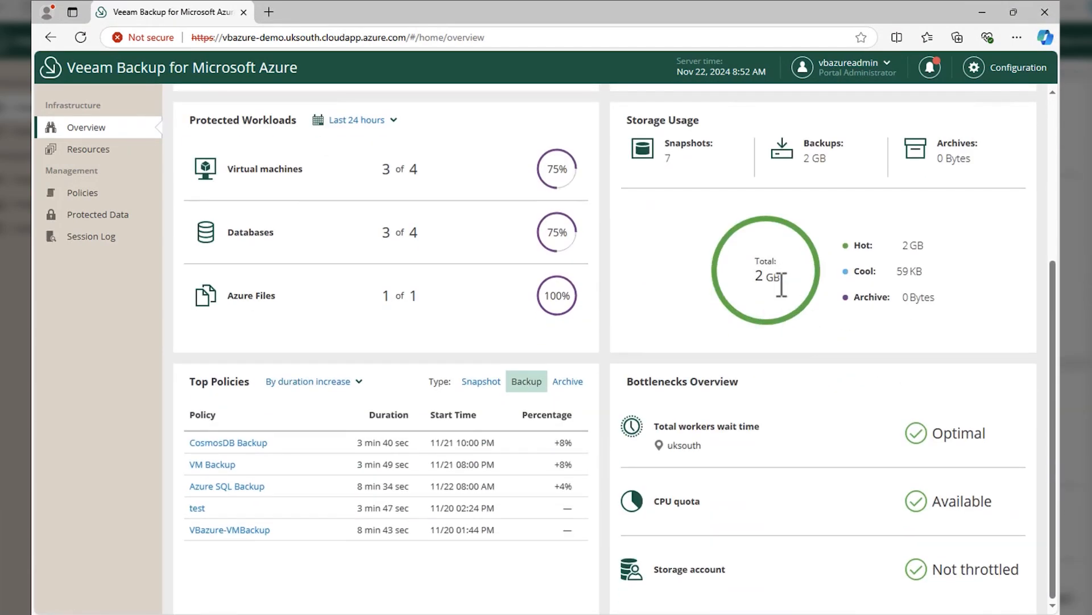
{"action": "scroll", "scroll_direction": "up", "scroll_amount": 3}
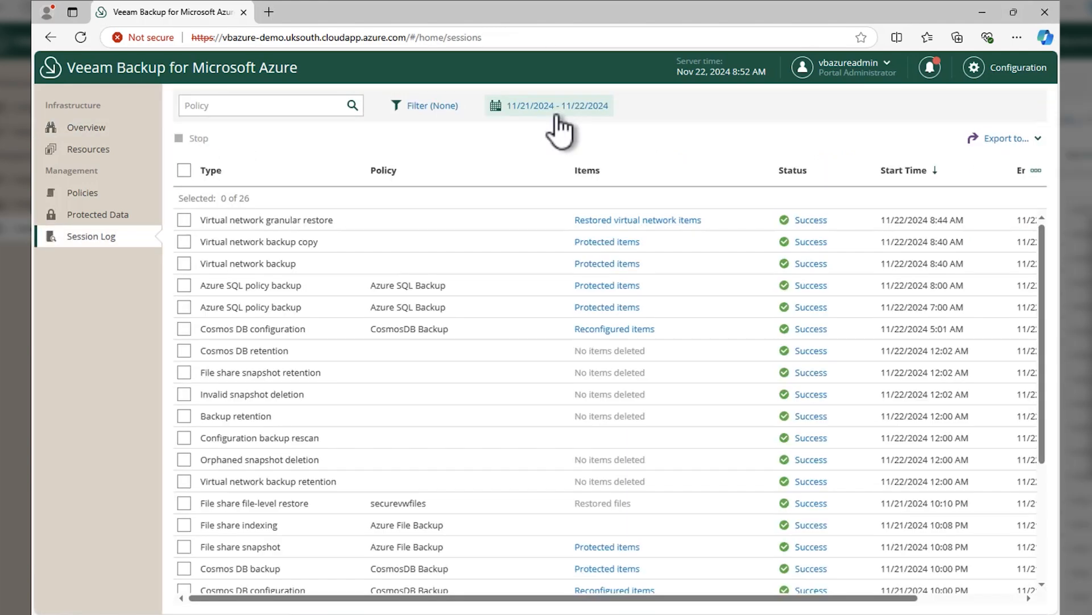
{"action": "left_click", "coordinate": [423, 105]}
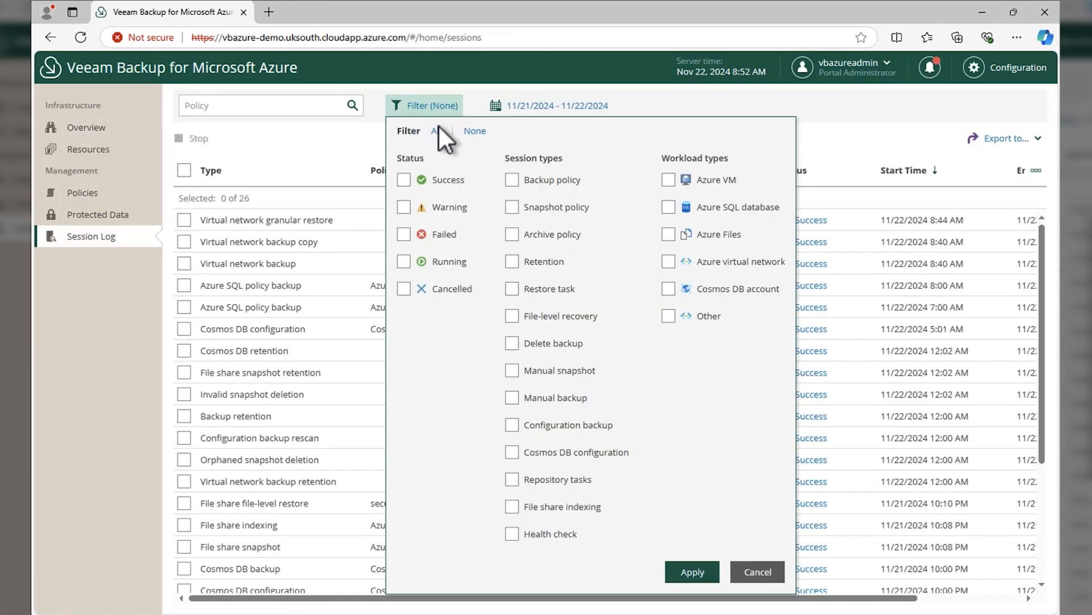
{"action": "left_click", "coordinate": [435, 131]}
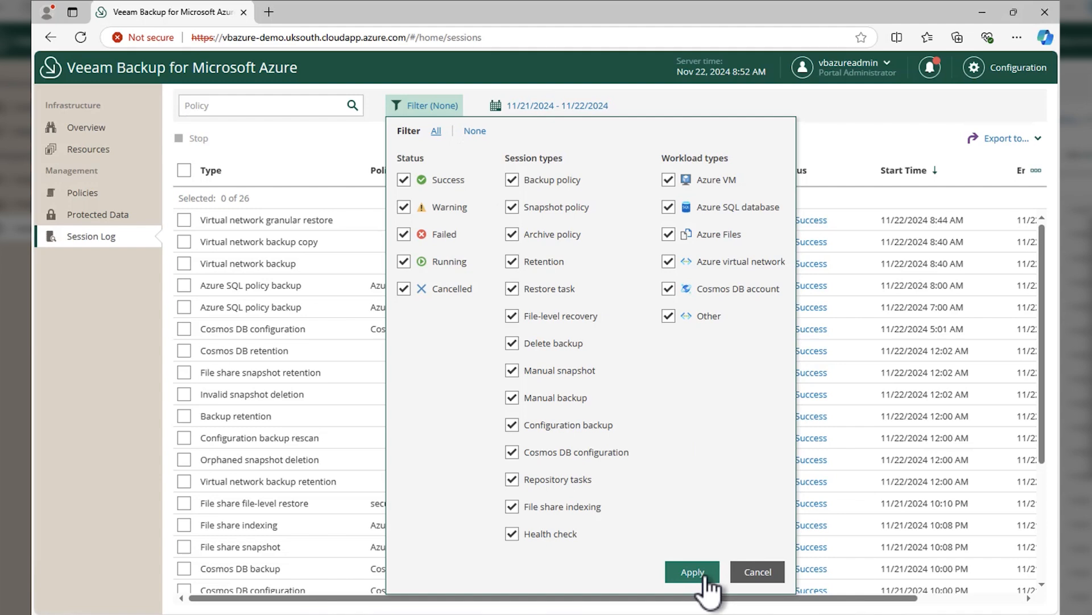
{"action": "left_click", "coordinate": [691, 571]}
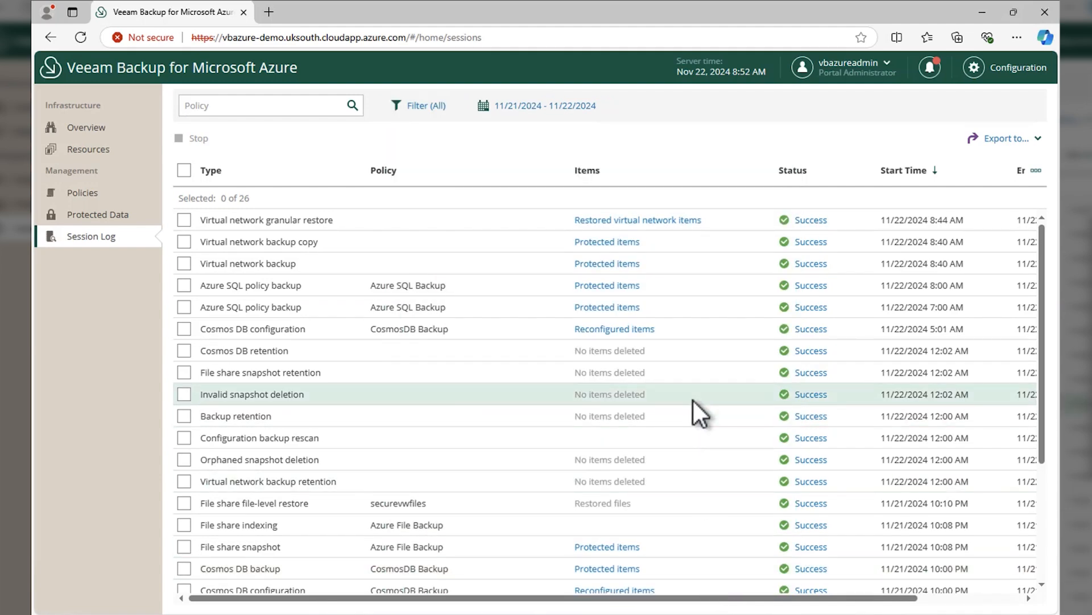
Step: Review the successful virtual network retention session, then show the failed Cosmos DB backup session details
{"action": "scroll", "scroll_direction": "down", "scroll_amount": 3}
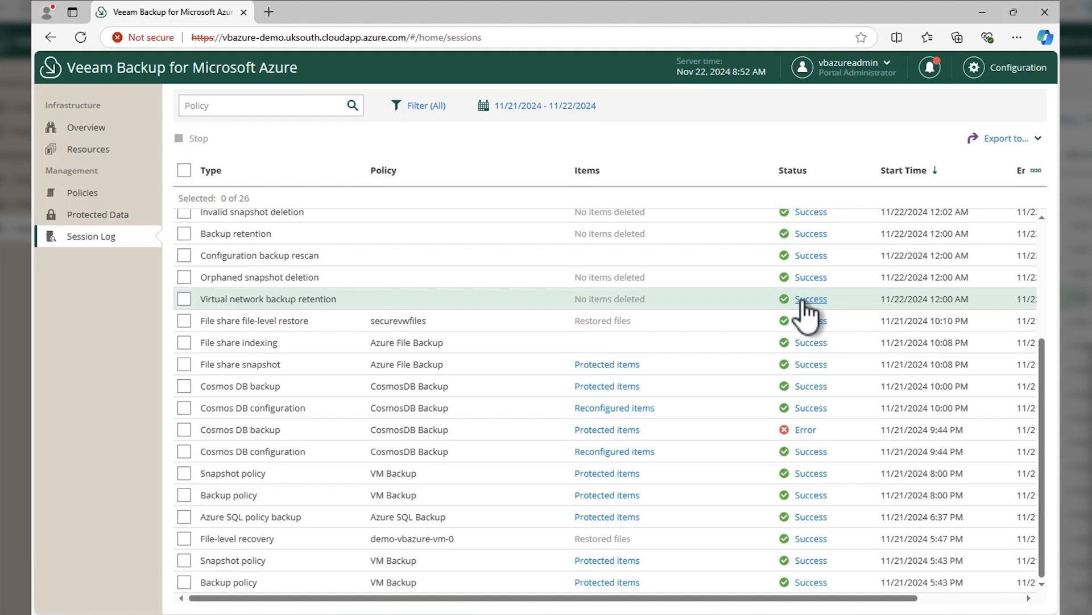
{"action": "left_click", "coordinate": [809, 298]}
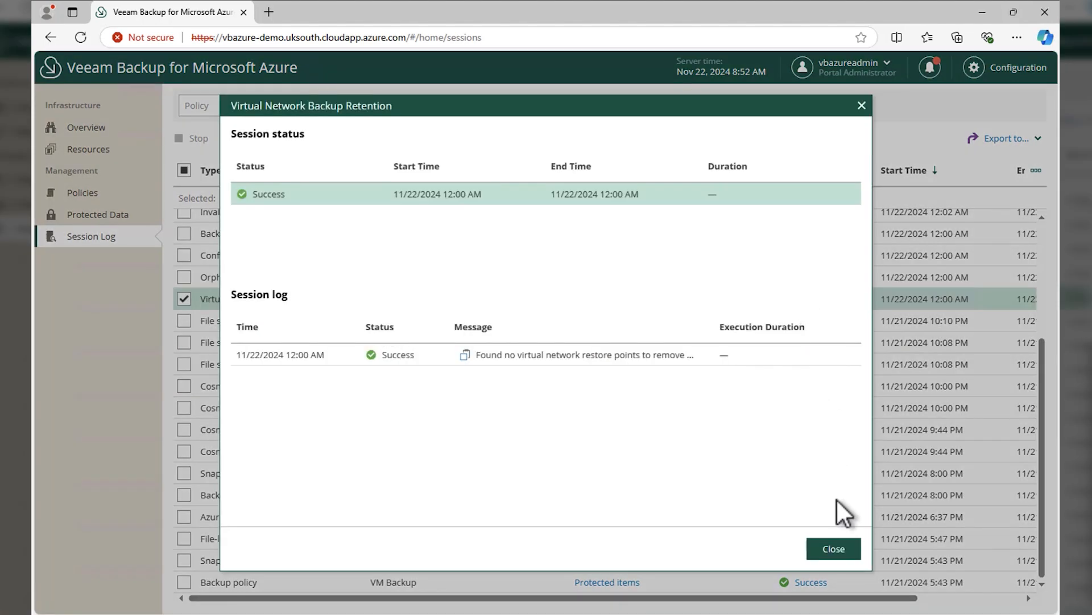
{"action": "left_click", "coordinate": [833, 549]}
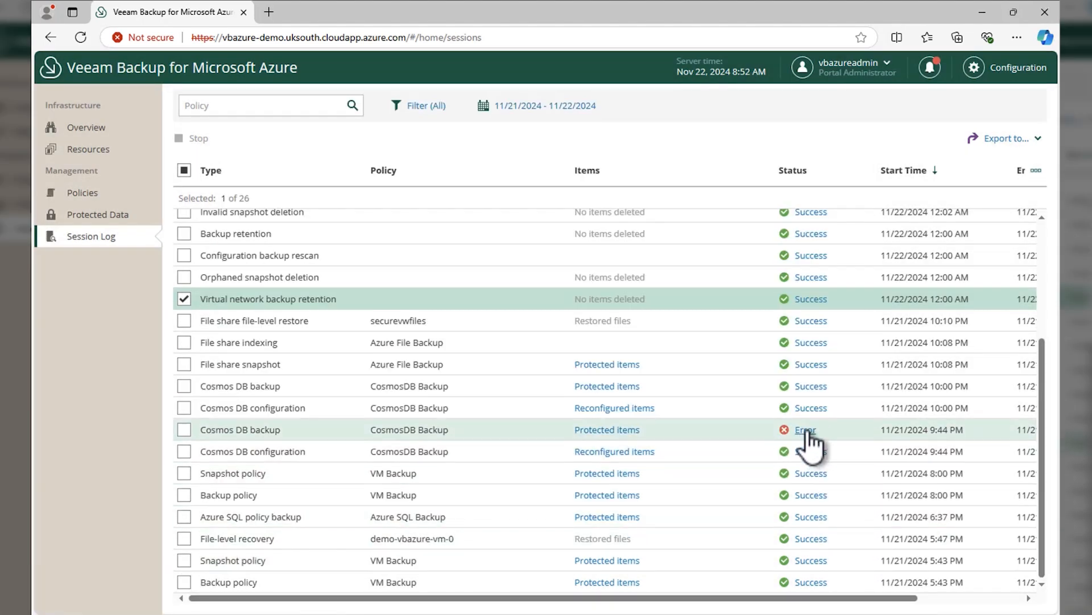
{"action": "left_click", "coordinate": [804, 429]}
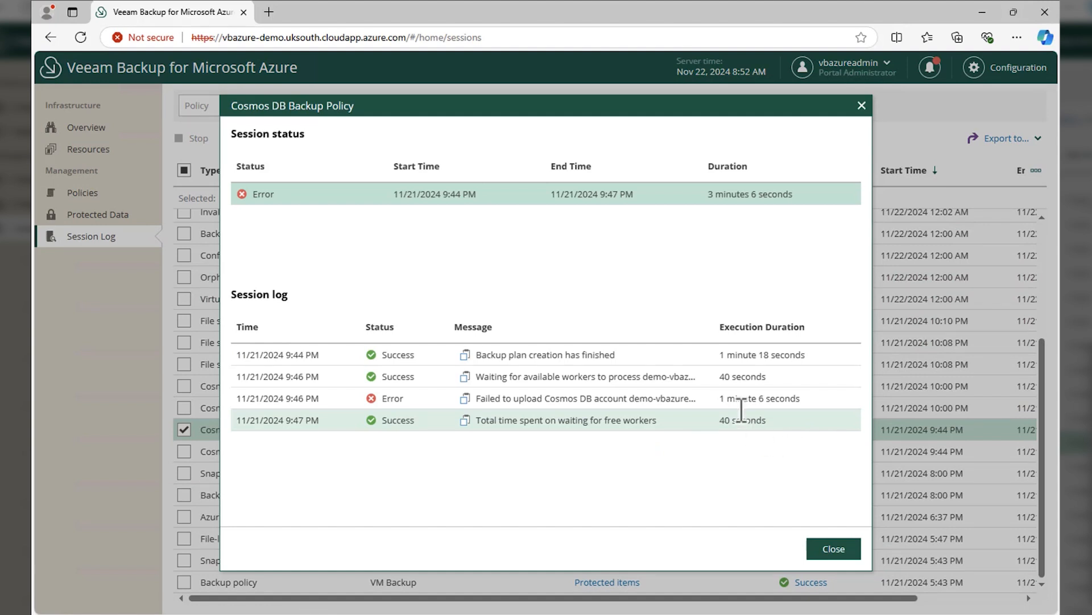
{"action": "mouse_move", "coordinate": [592, 404]}
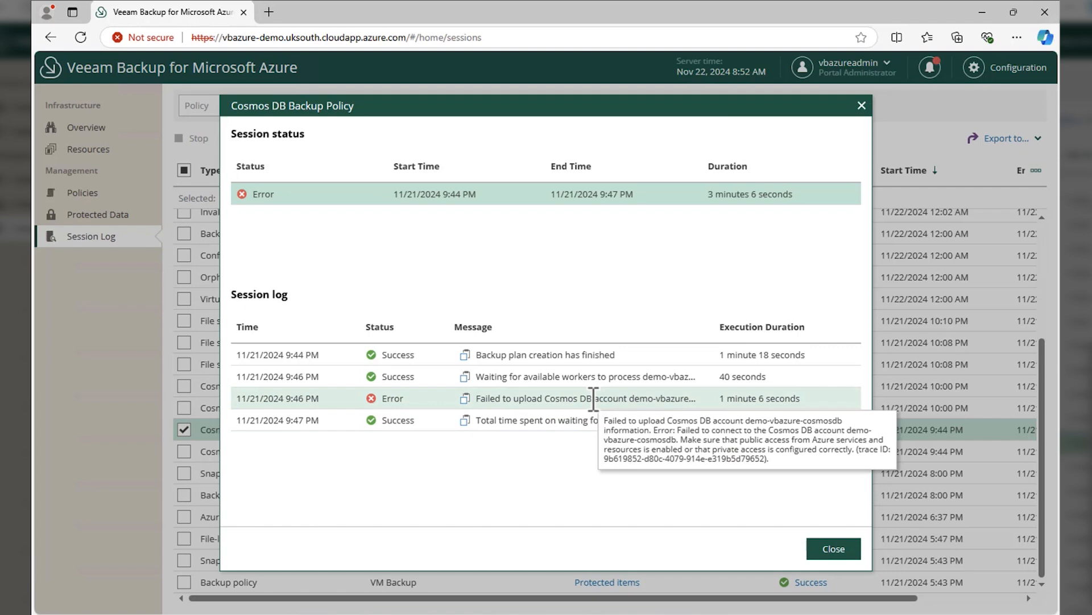
{"action": "mouse_move", "coordinate": [833, 548]}
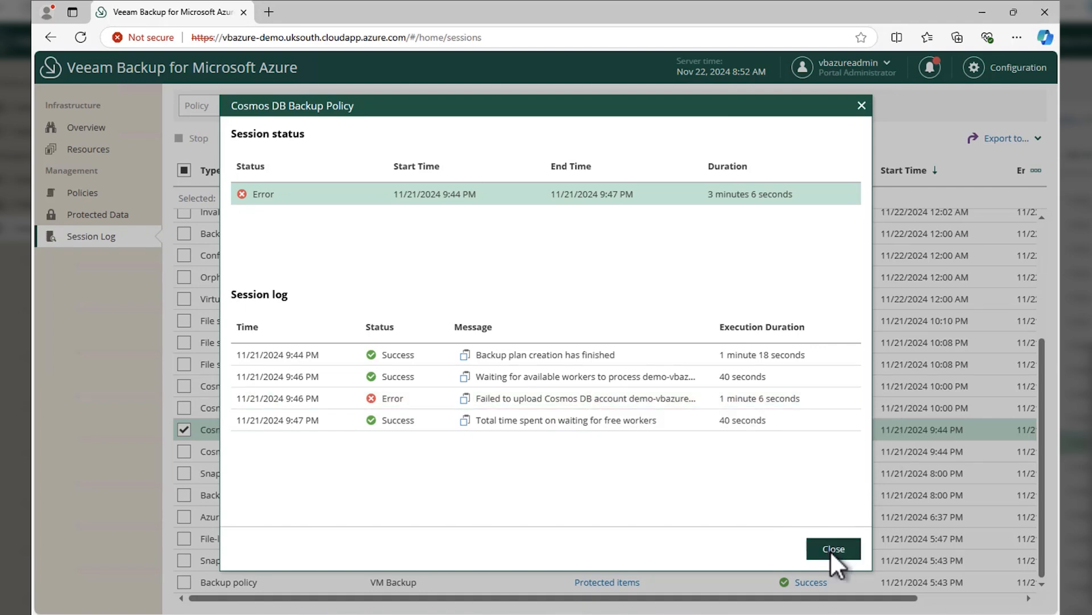
Step: Leave the session details and browse the General and Licensing configuration sections
{"action": "left_click", "coordinate": [833, 549]}
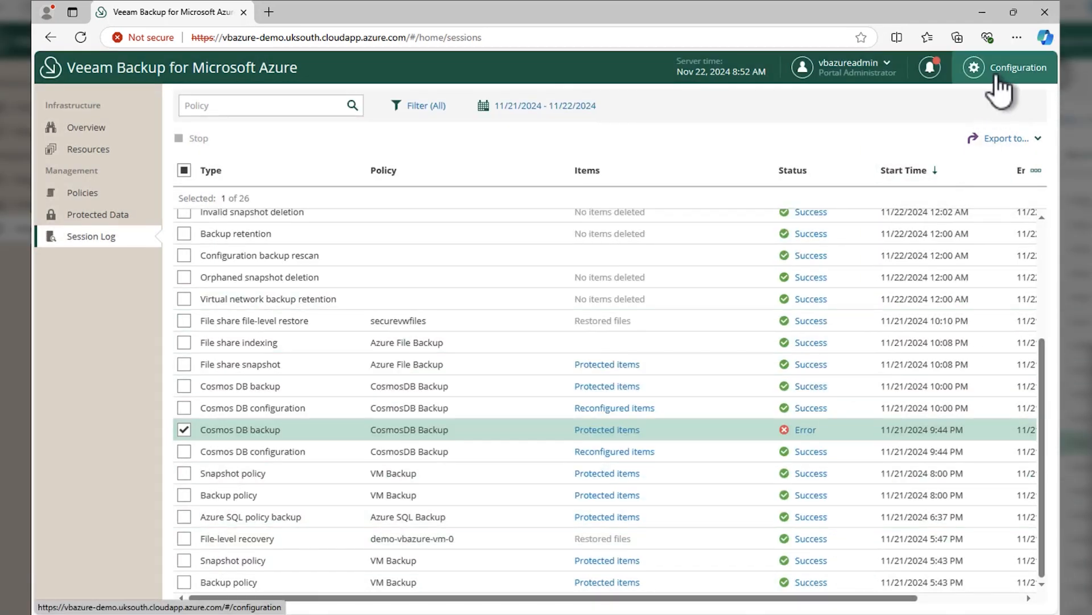
{"action": "left_click", "coordinate": [1018, 67]}
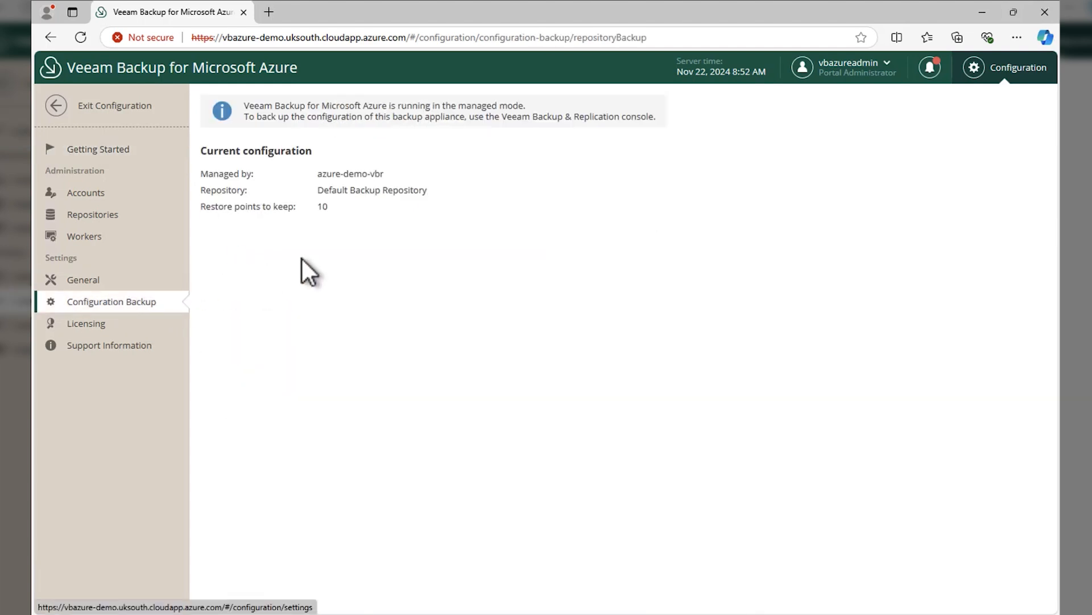
{"action": "mouse_move", "coordinate": [338, 250]}
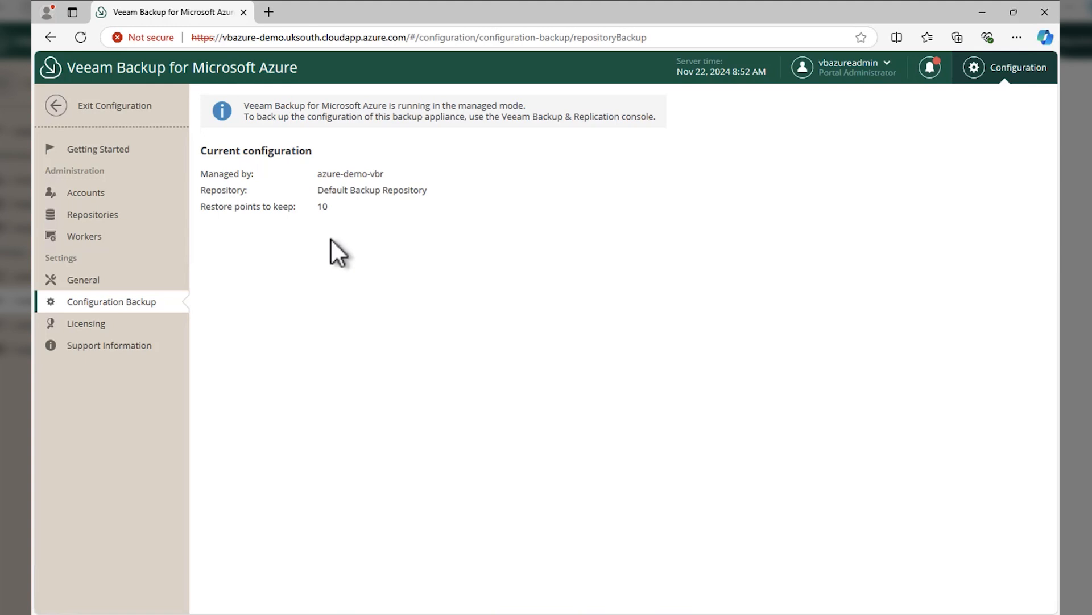
{"action": "mouse_move", "coordinate": [82, 280]}
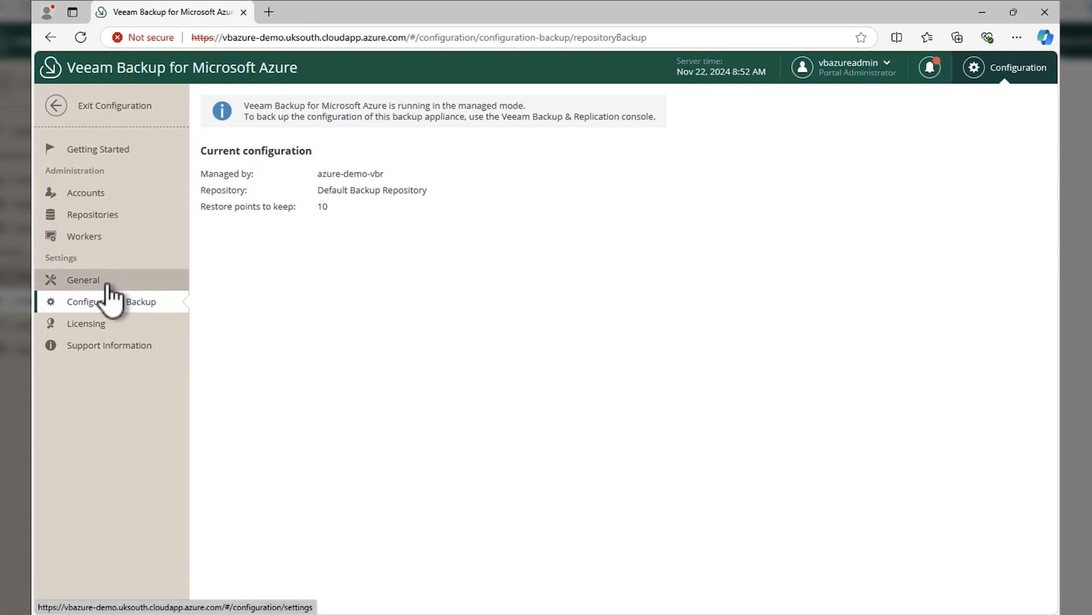
{"action": "left_click", "coordinate": [82, 280]}
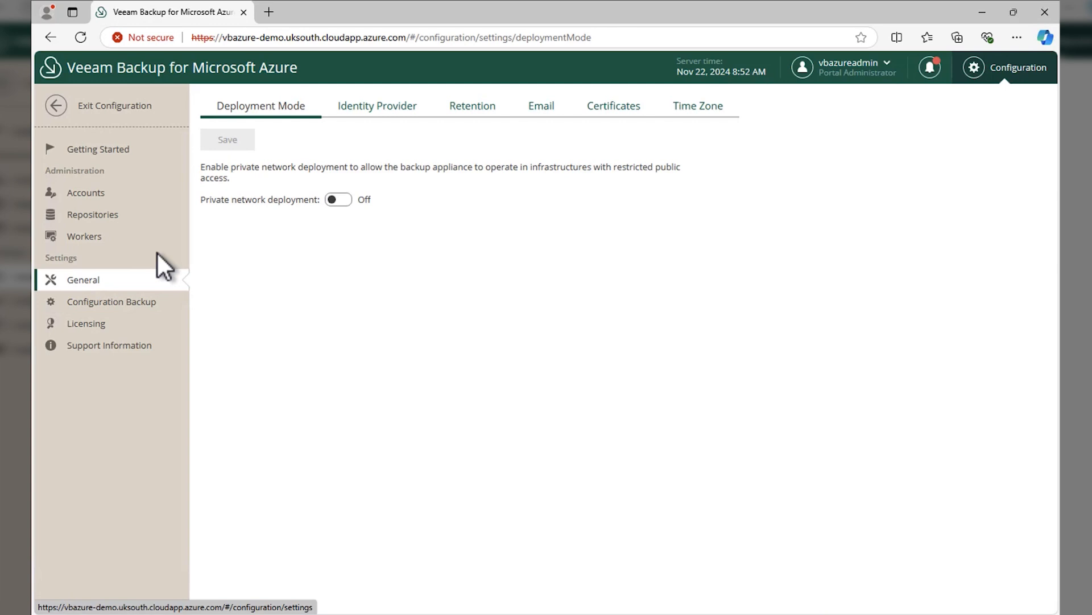
{"action": "left_click", "coordinate": [85, 322]}
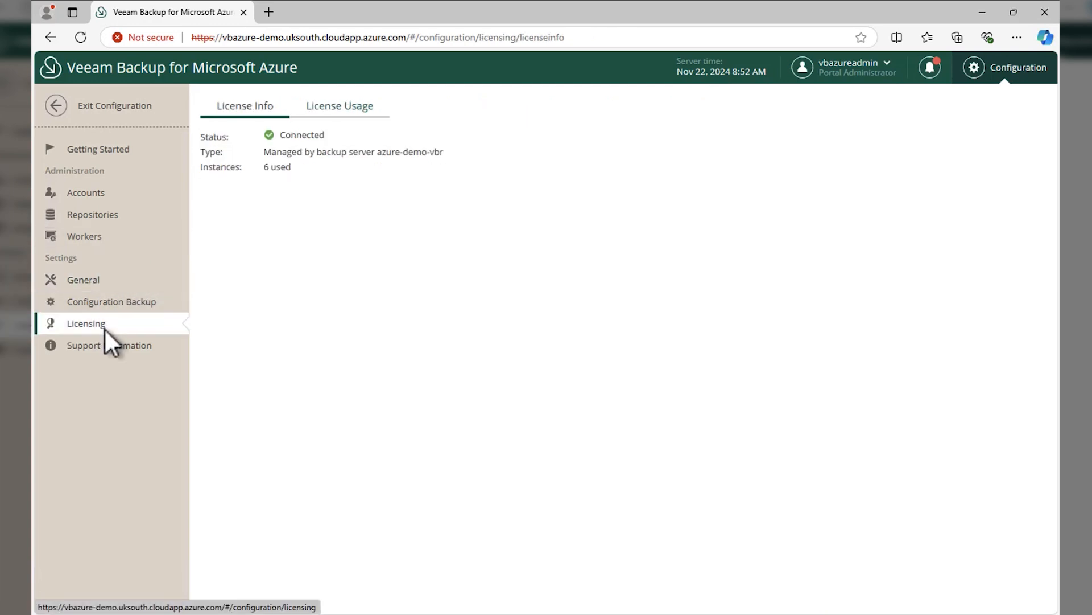
{"action": "mouse_move", "coordinate": [109, 345]}
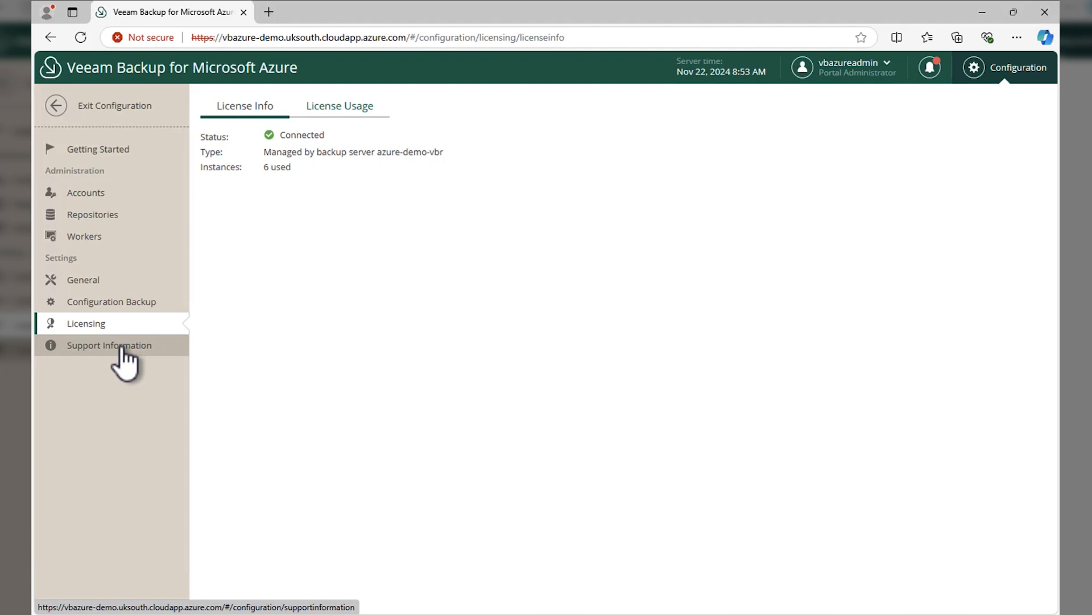
Step: View Support Information > Updates version details and the notifications announcing available updates
{"action": "left_click", "coordinate": [109, 345]}
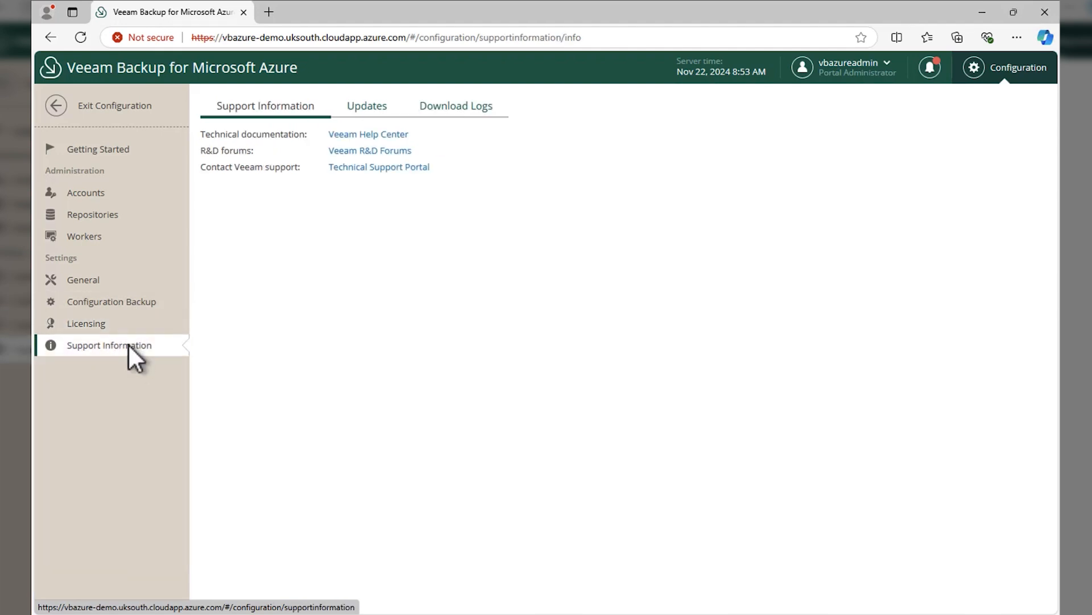
{"action": "left_click", "coordinate": [366, 105]}
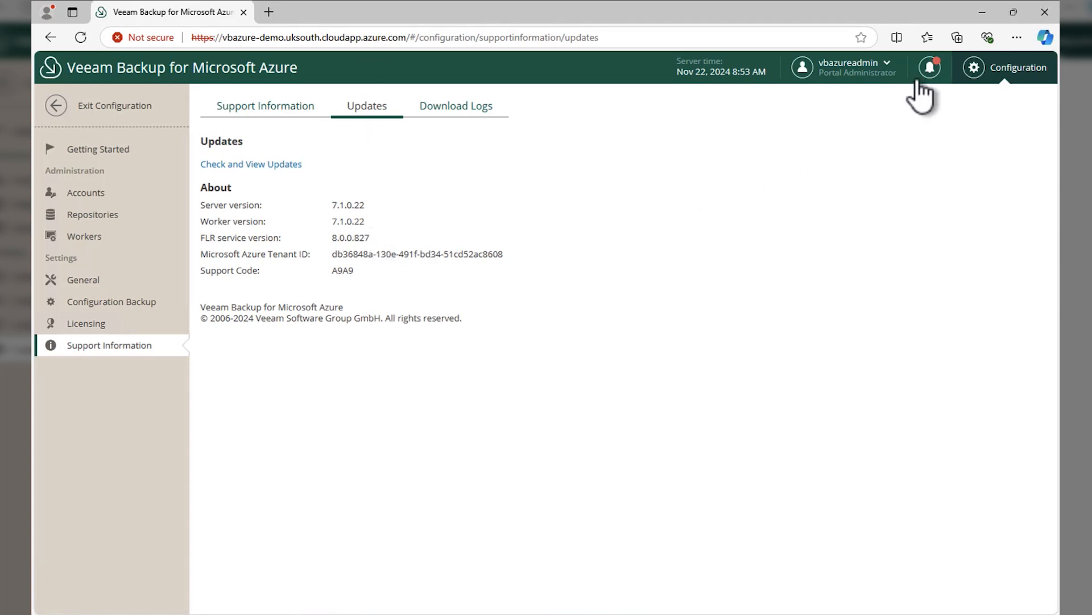
{"action": "left_click", "coordinate": [930, 67]}
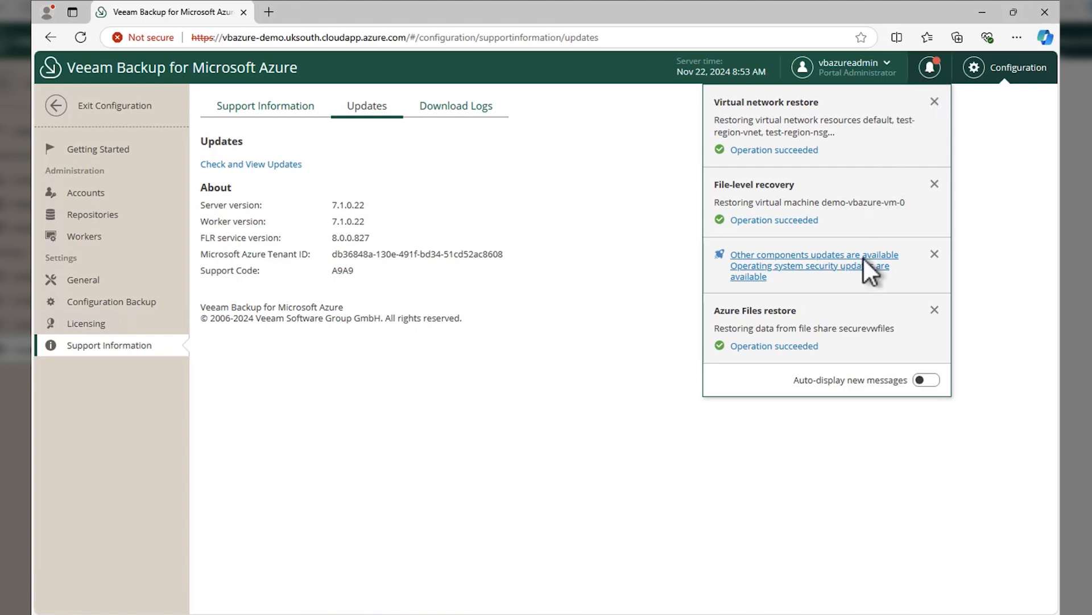
Step: In Veeam Updater select all 11 PostgreSQL and Ubuntu security packages with automatic reboot enabled
{"action": "left_click", "coordinate": [812, 254]}
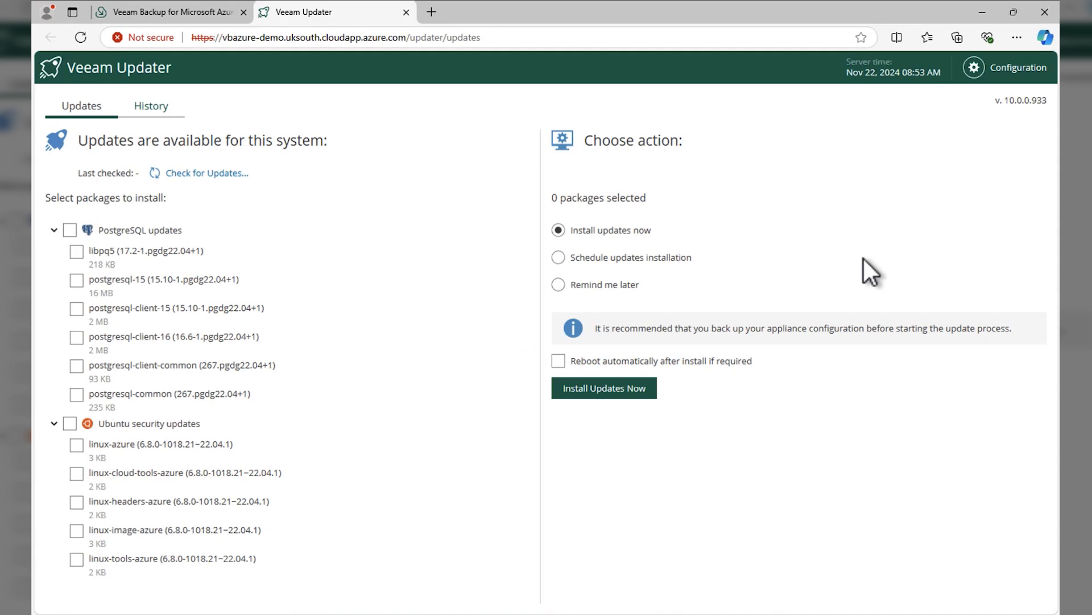
{"action": "left_click", "coordinate": [206, 173]}
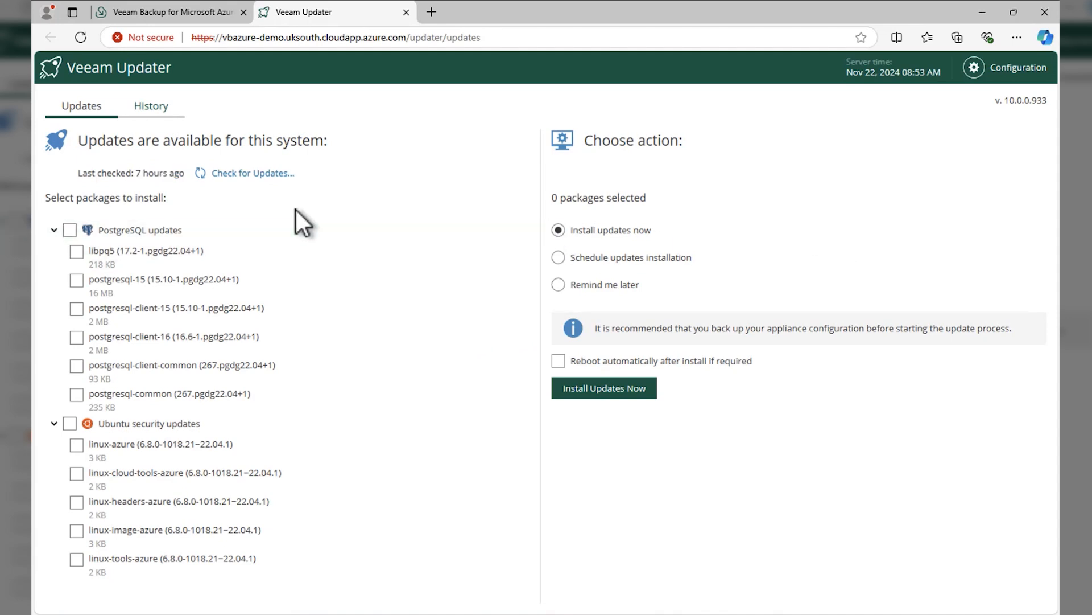
{"action": "left_click", "coordinate": [69, 230]}
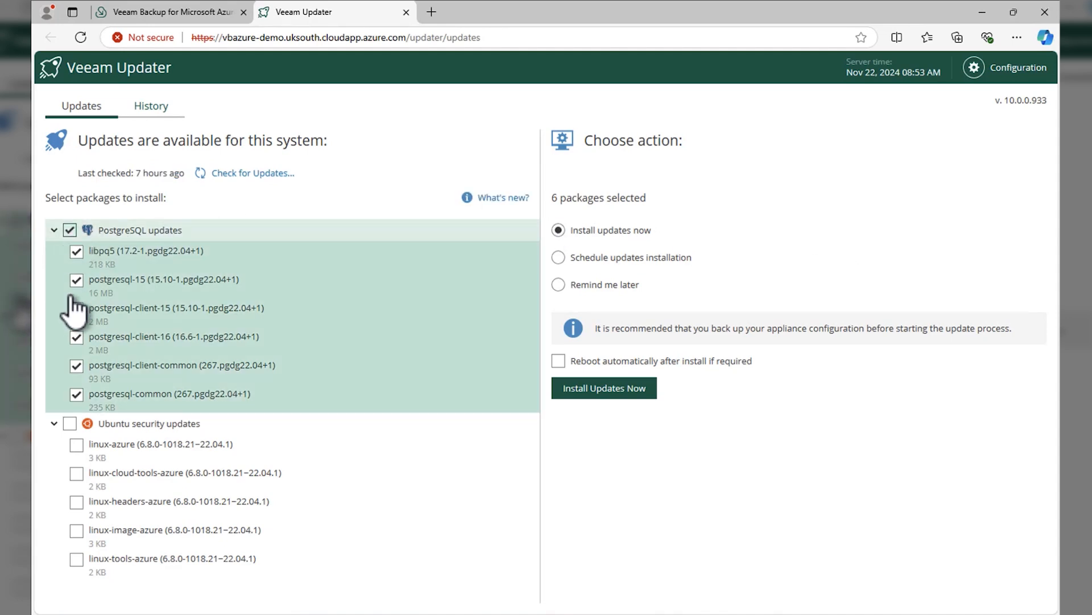
{"action": "left_click", "coordinate": [70, 423]}
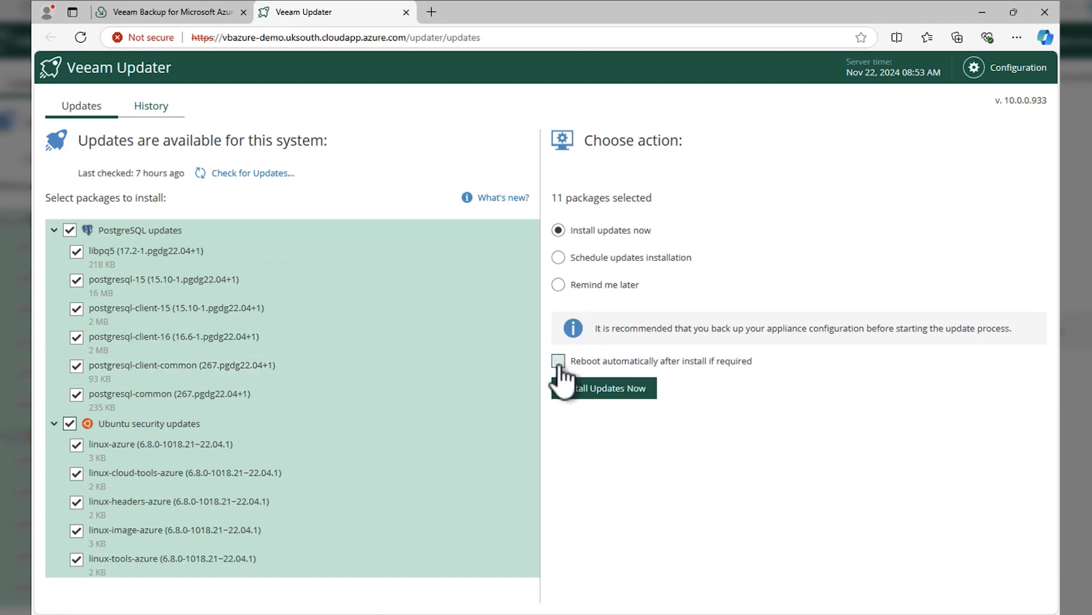
{"action": "left_click", "coordinate": [558, 361]}
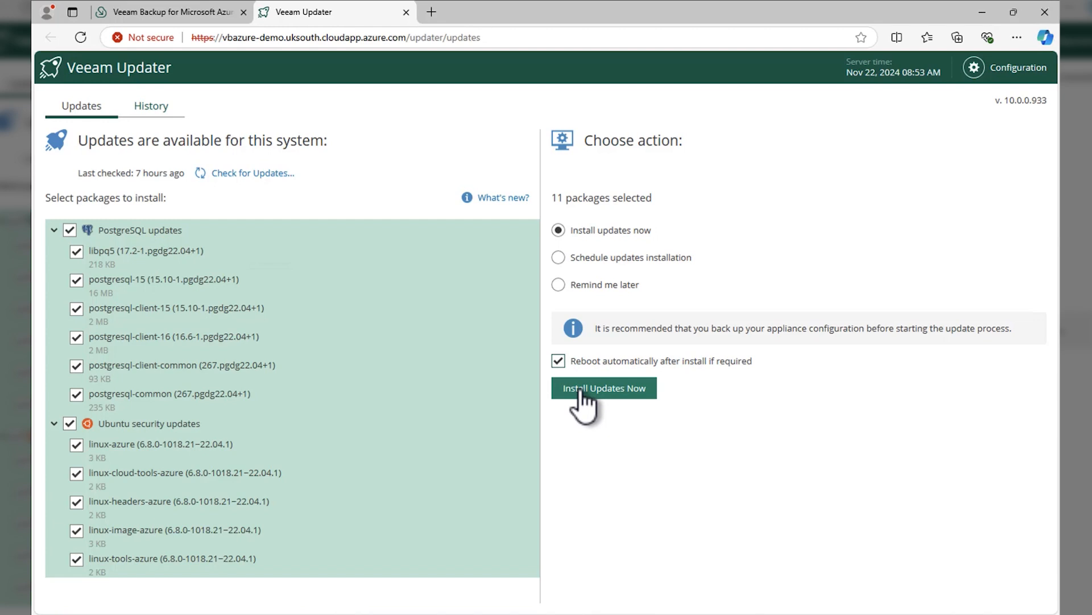
Step: Start and confirm installation of the 11 selected update packages
{"action": "left_click", "coordinate": [603, 387]}
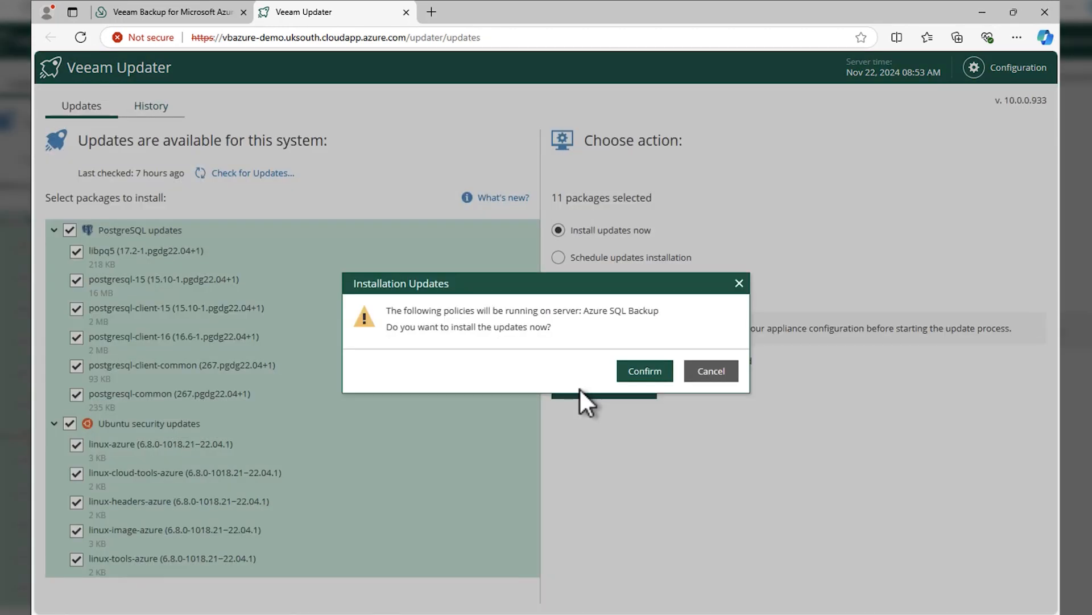
{"action": "mouse_move", "coordinate": [568, 348]}
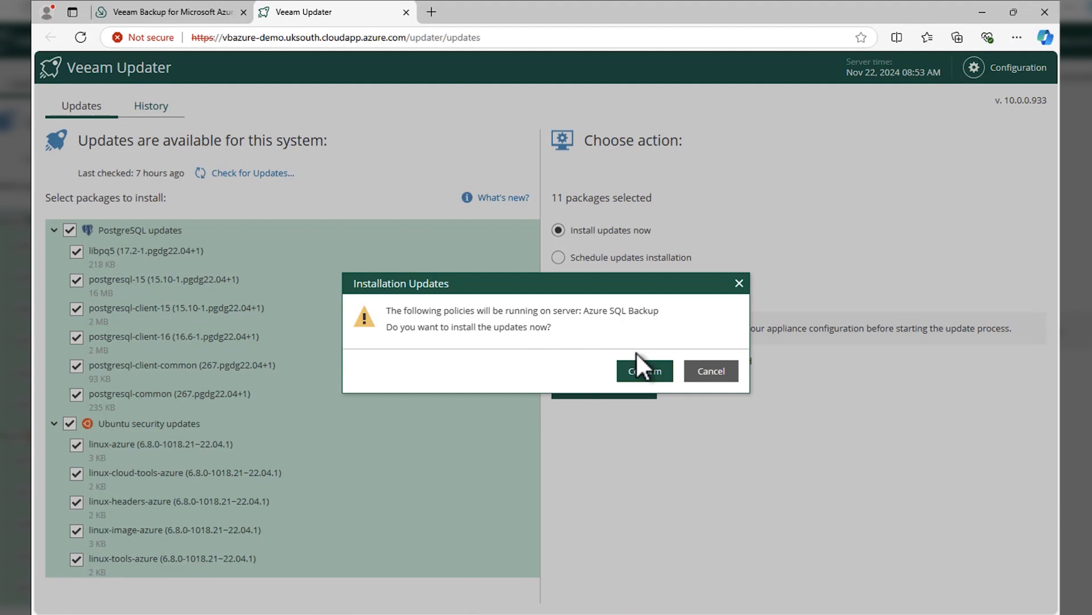
{"action": "left_click", "coordinate": [642, 371]}
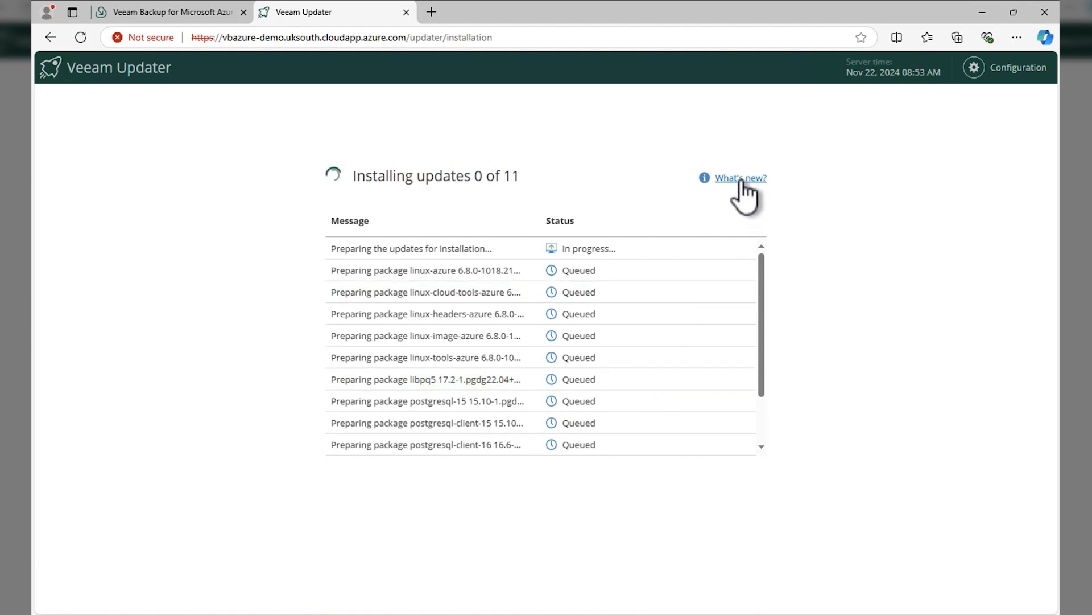
{"action": "left_click", "coordinate": [740, 177]}
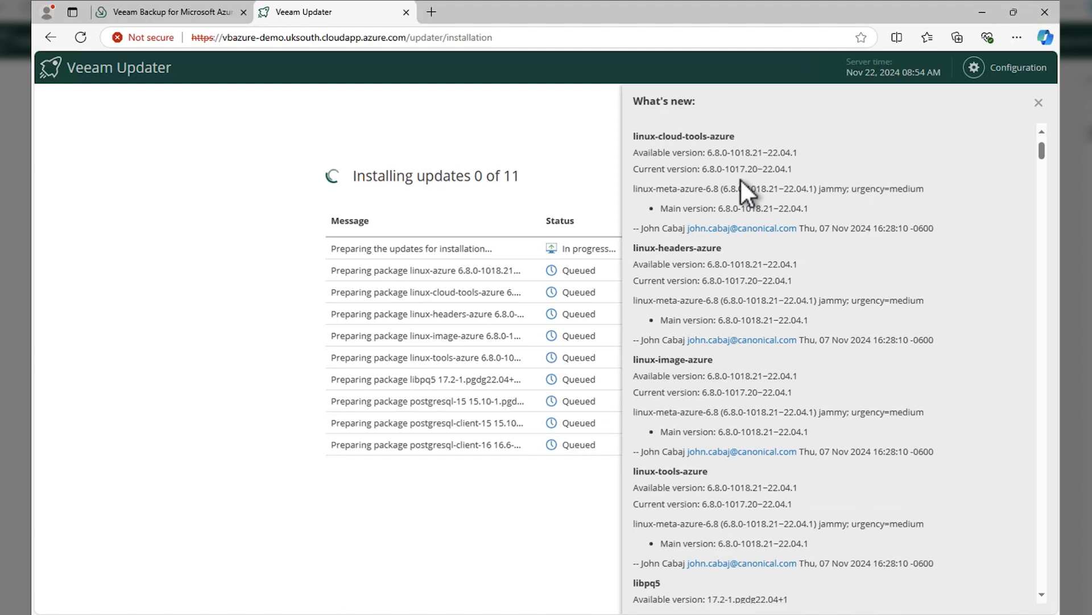
{"action": "scroll", "scroll_direction": "down", "scroll_amount": 3}
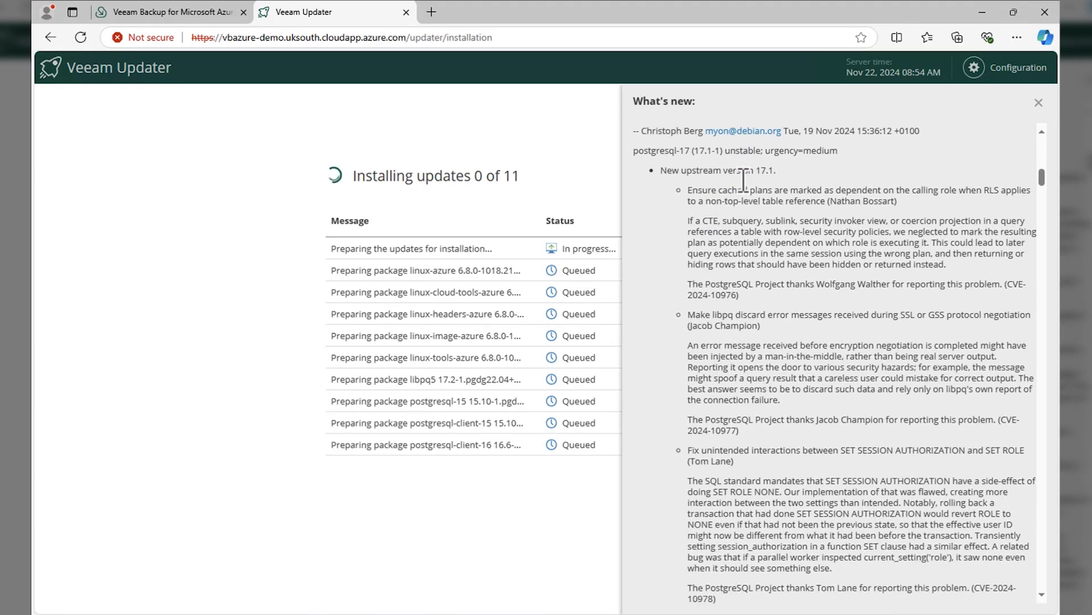
{"action": "scroll", "scroll_direction": "down", "scroll_amount": 3}
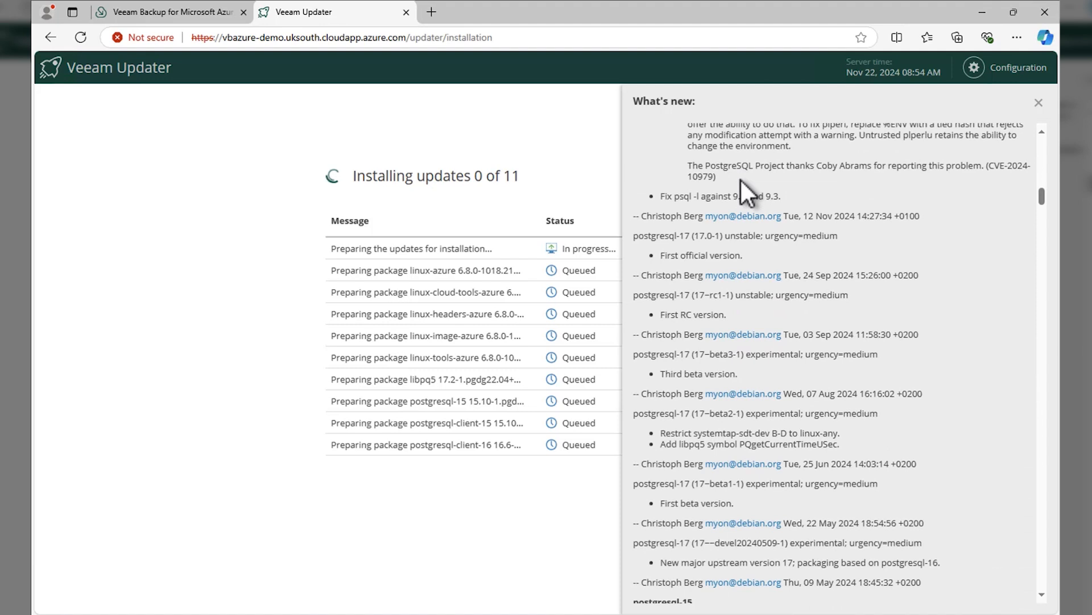
{"action": "scroll", "scroll_direction": "down", "scroll_amount": 3}
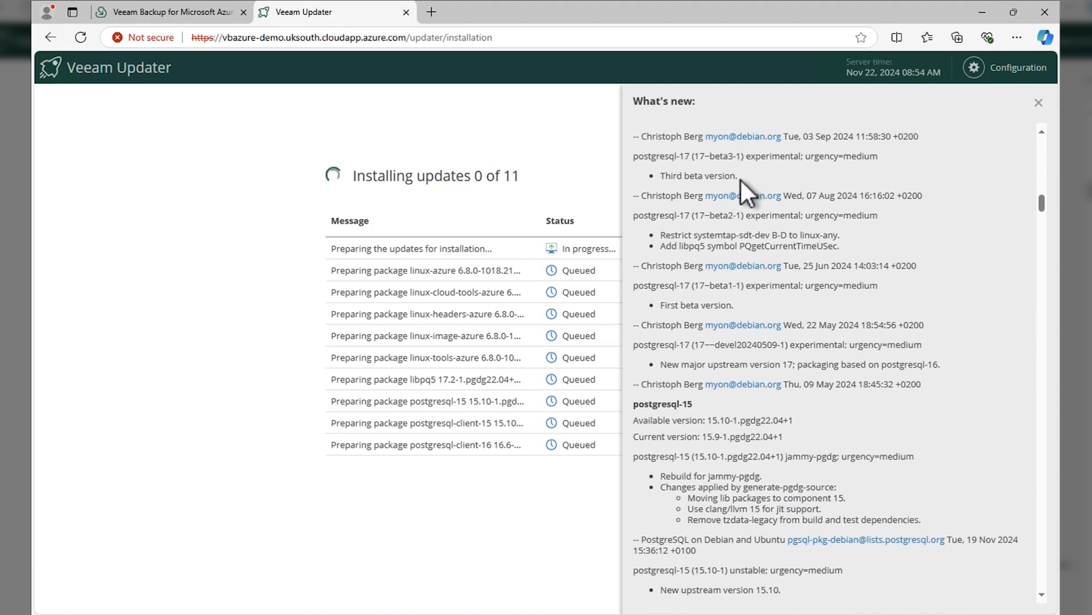
{"action": "scroll", "scroll_direction": "down", "scroll_amount": 3}
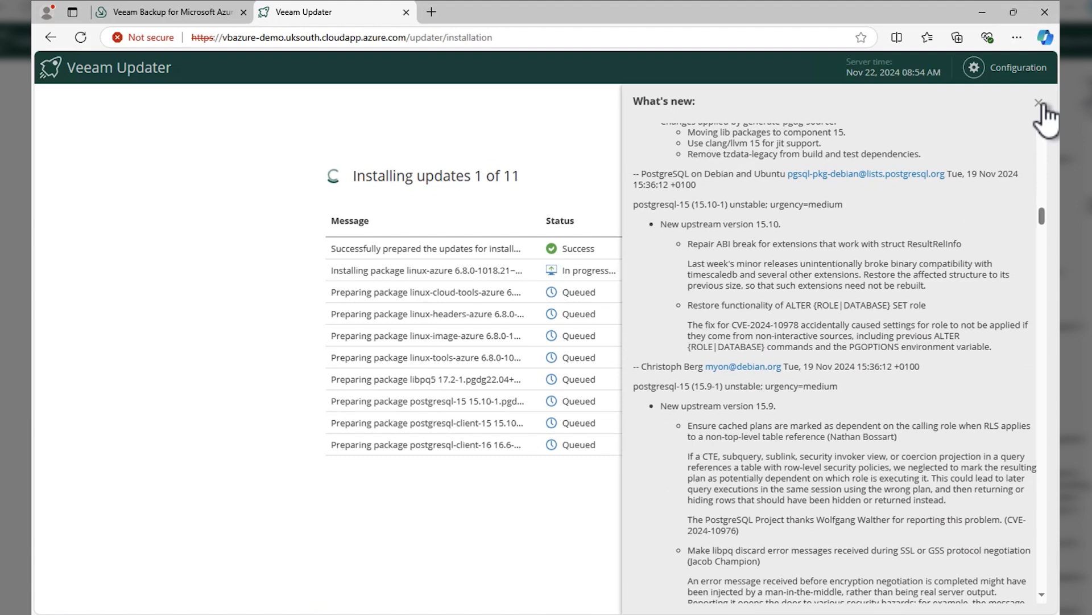
{"action": "left_click", "coordinate": [1039, 102]}
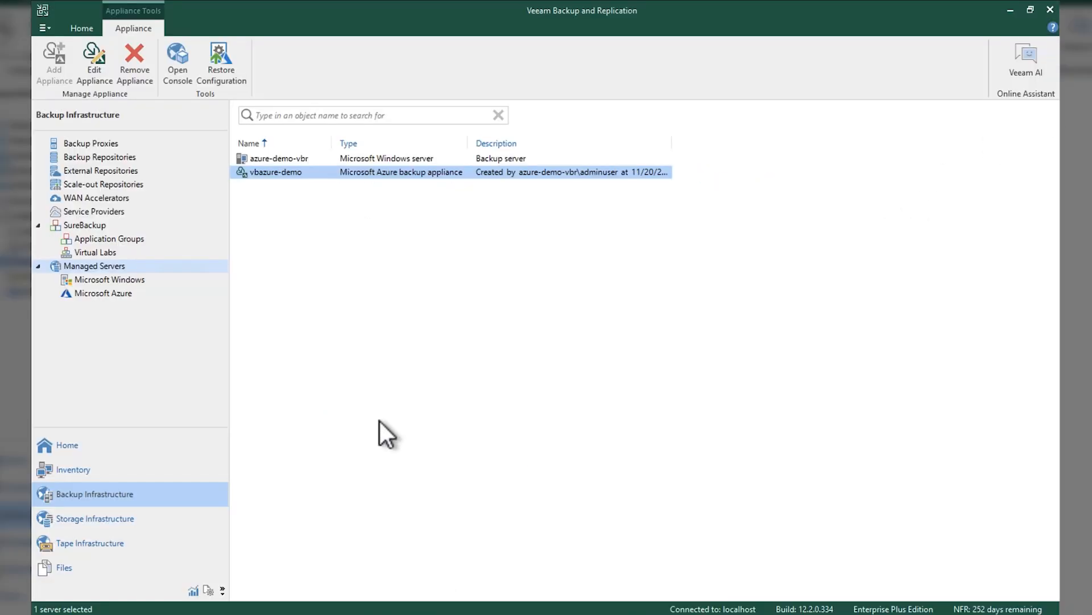
Step: Go to Home and list the snapshot backups under Backups > External Repository
{"action": "left_click", "coordinate": [67, 445]}
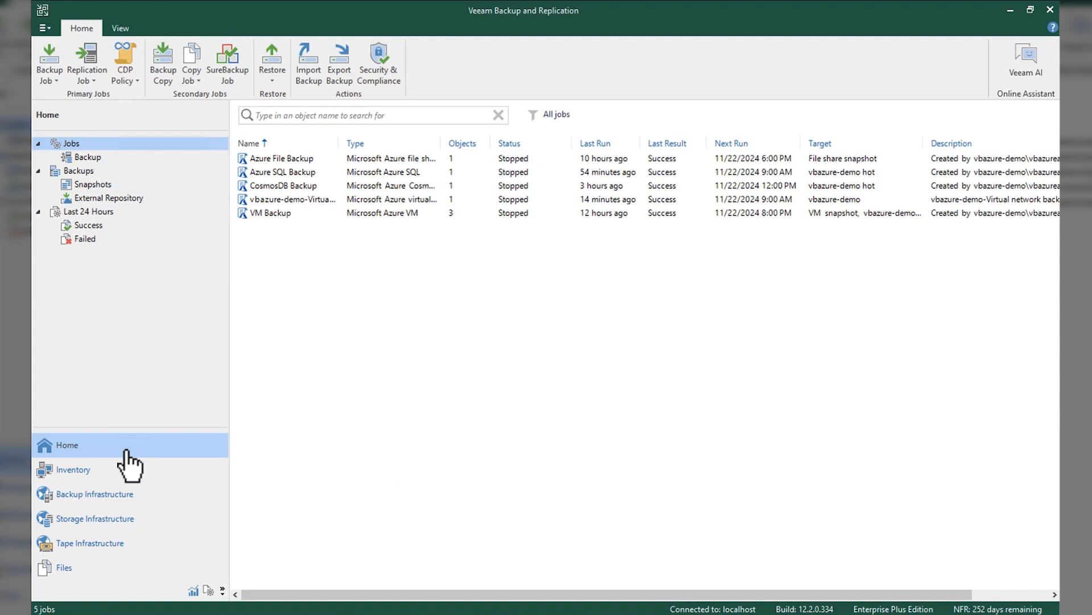
{"action": "mouse_move", "coordinate": [236, 240]}
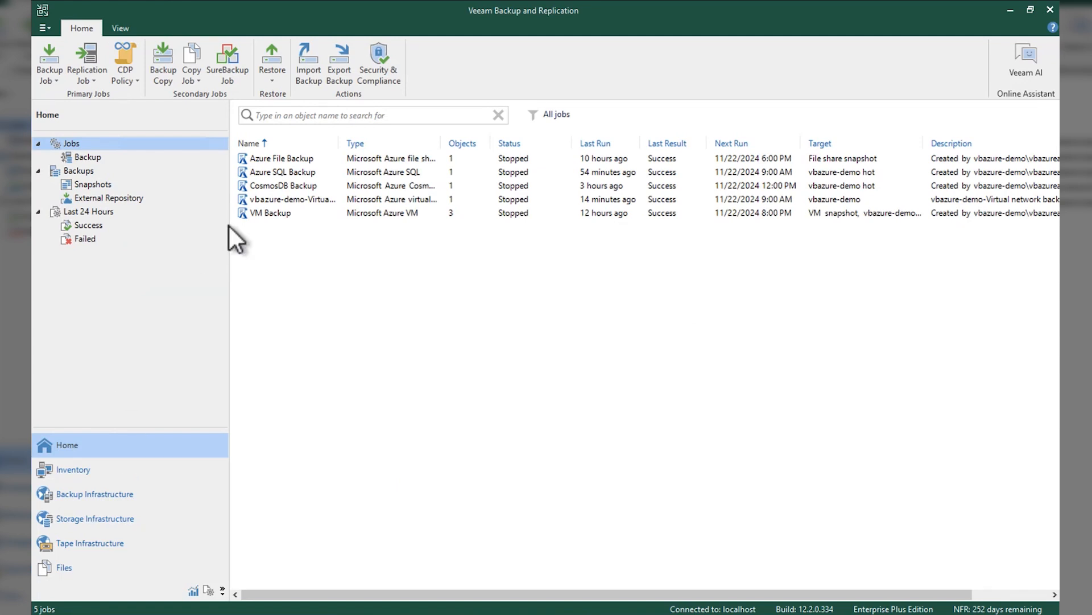
{"action": "mouse_move", "coordinate": [268, 224]}
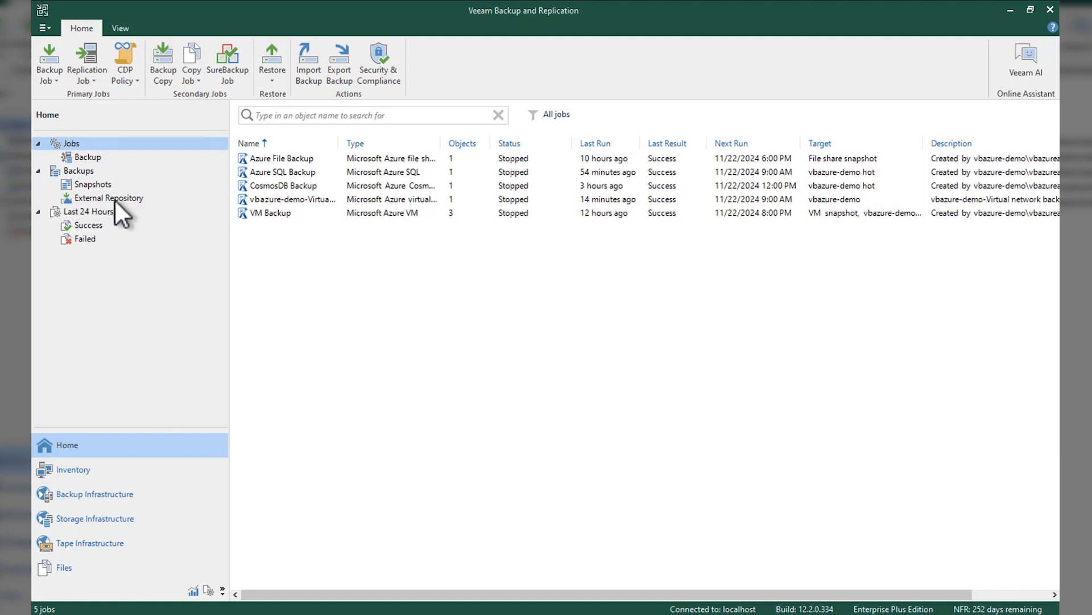
{"action": "left_click", "coordinate": [108, 202]}
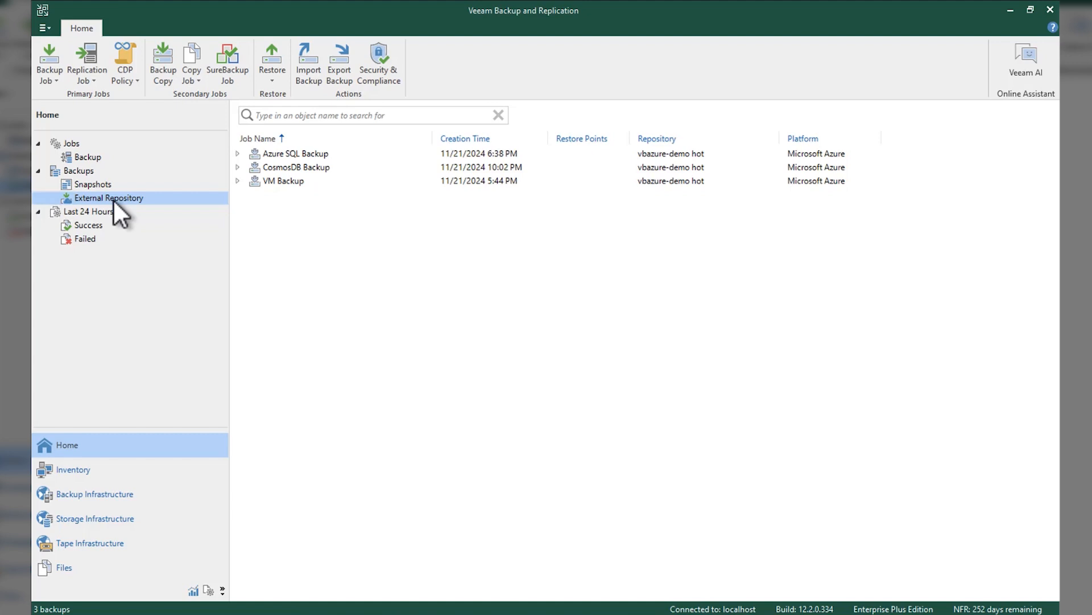
{"action": "left_click", "coordinate": [92, 184]}
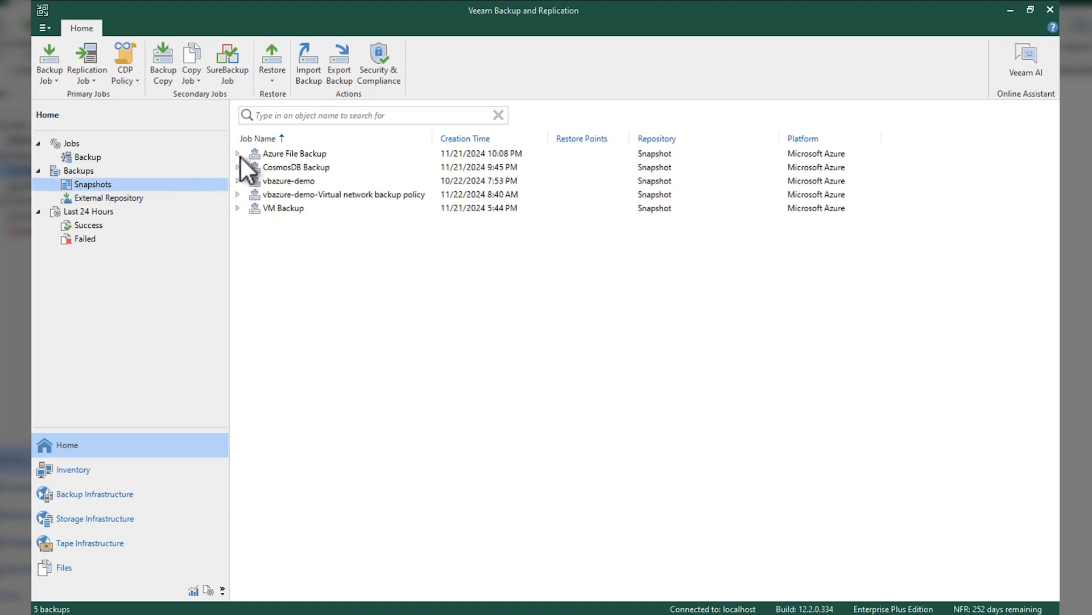
Step: Expand Azure File Backup, CosmosDB Backup, vbazure-demo, the network policy and VM Backup items
{"action": "left_click", "coordinate": [238, 154]}
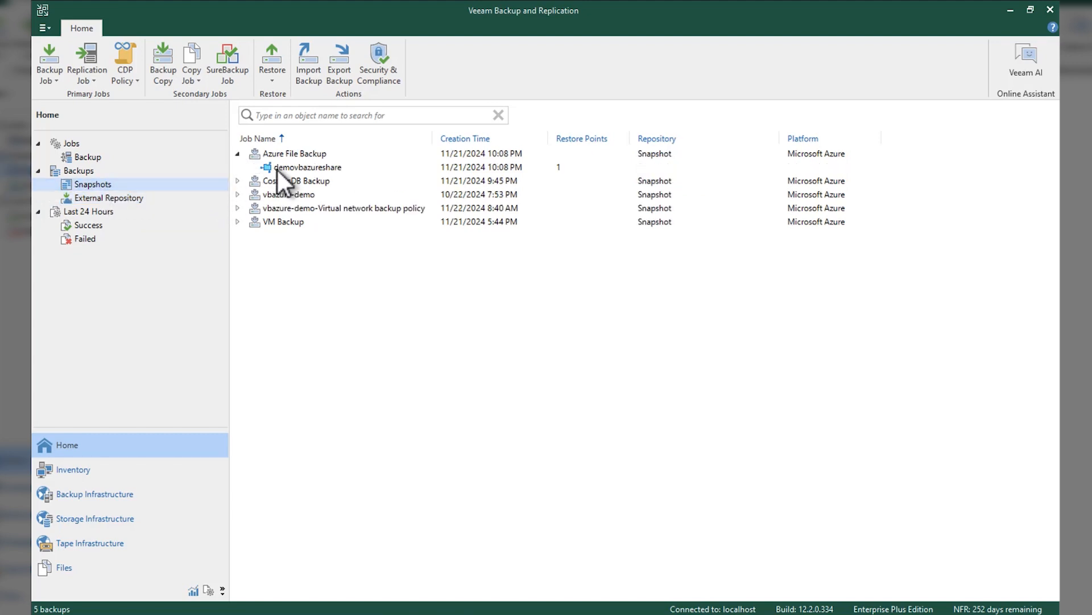
{"action": "right_click", "coordinate": [303, 167]}
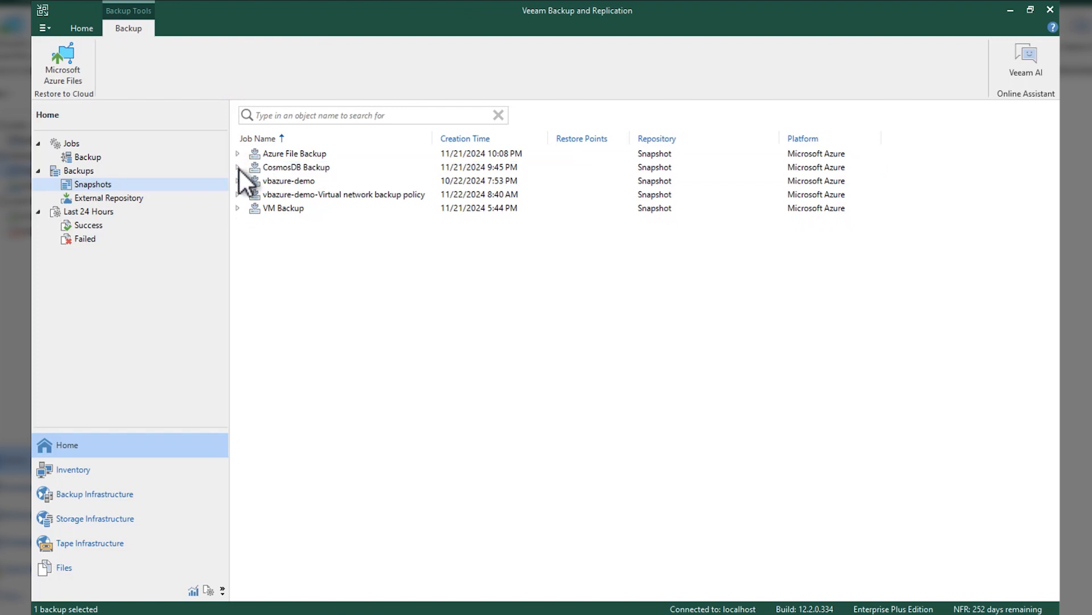
{"action": "left_click", "coordinate": [238, 167]}
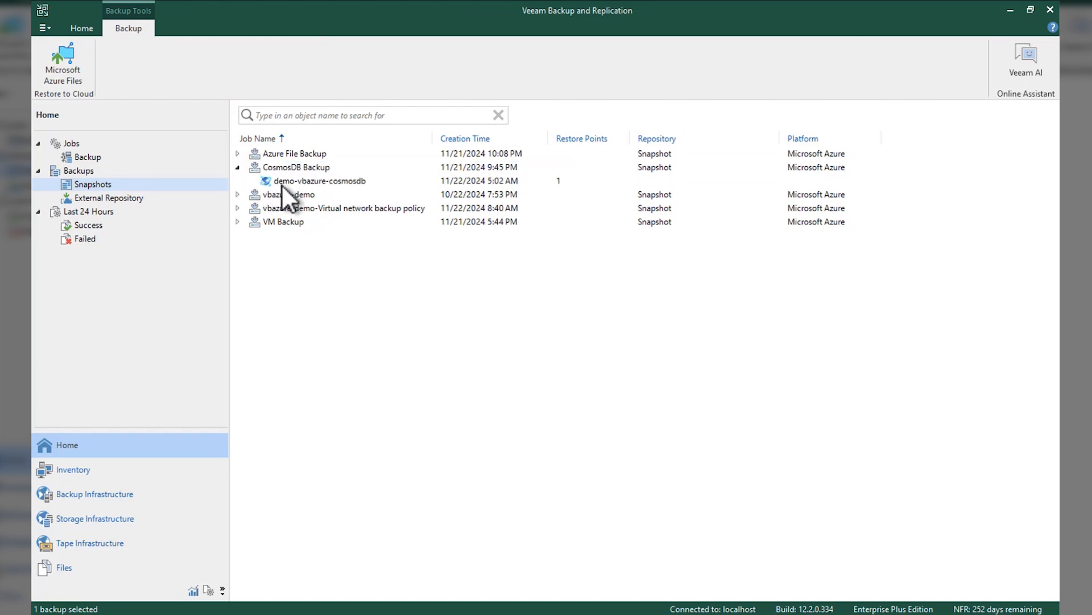
{"action": "left_click", "coordinate": [318, 183]}
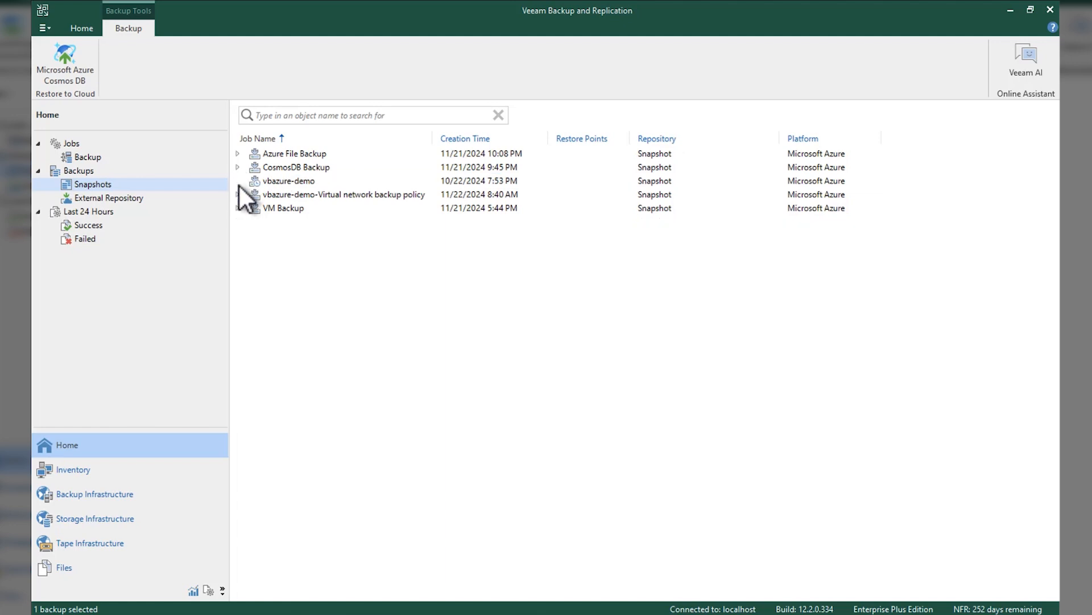
{"action": "left_click", "coordinate": [238, 180]}
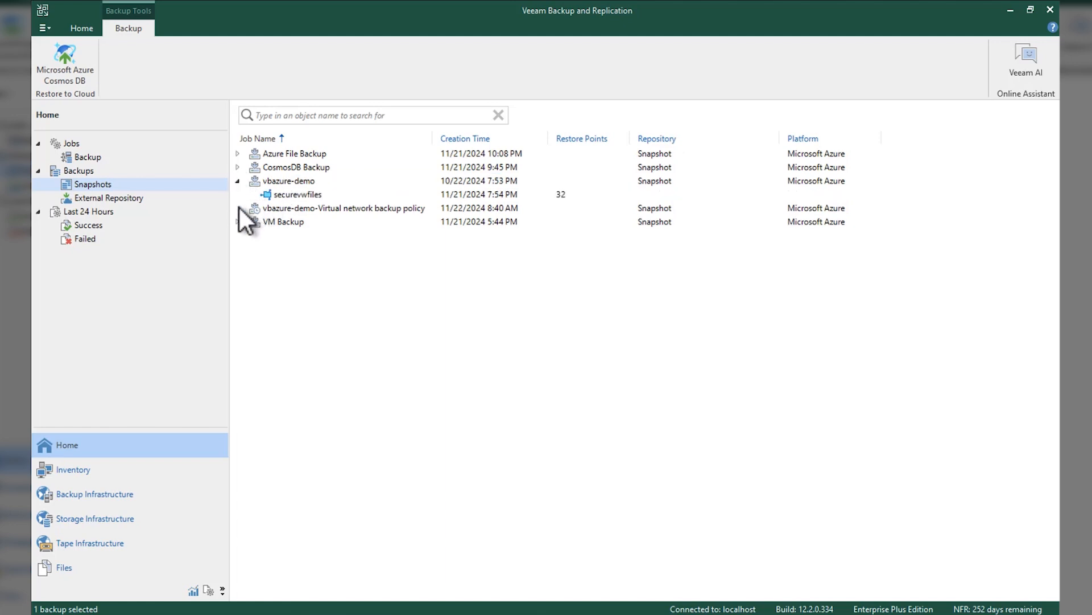
{"action": "left_click", "coordinate": [237, 207]}
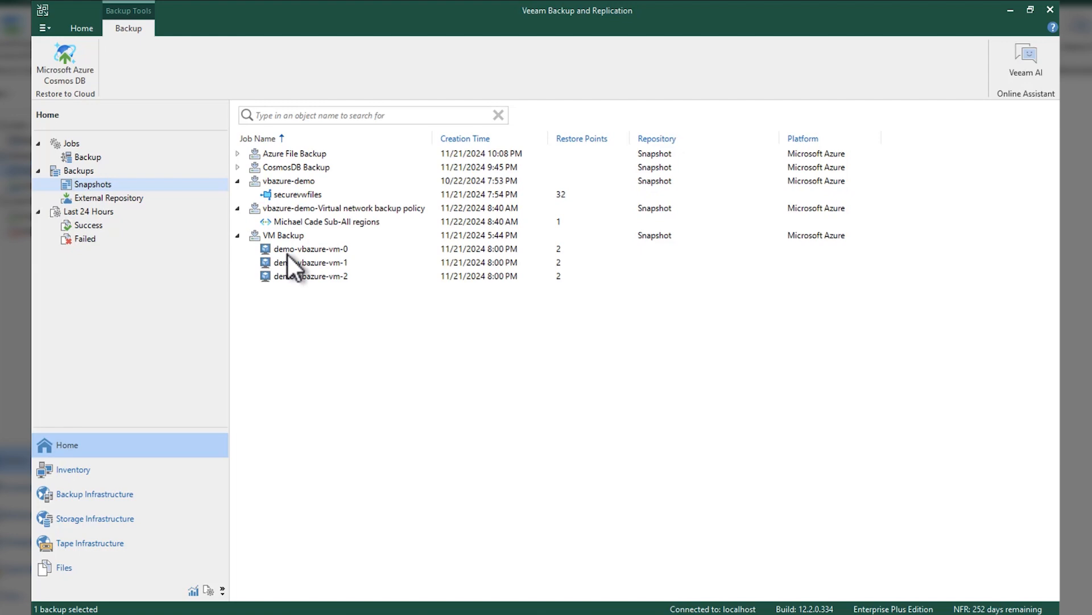
{"action": "left_click", "coordinate": [312, 249]}
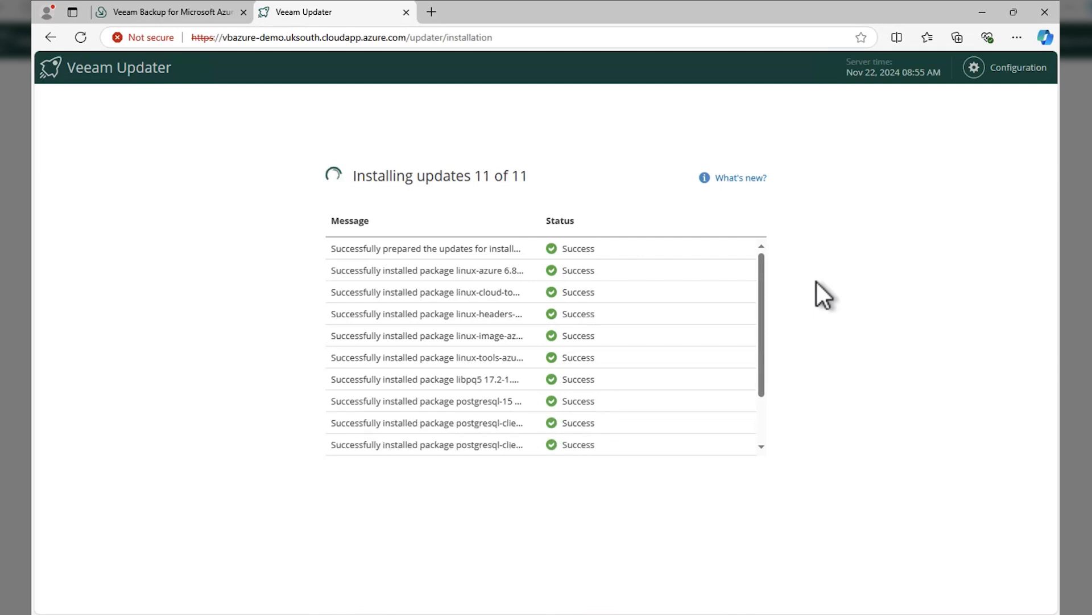
{"action": "mouse_move", "coordinate": [774, 303]}
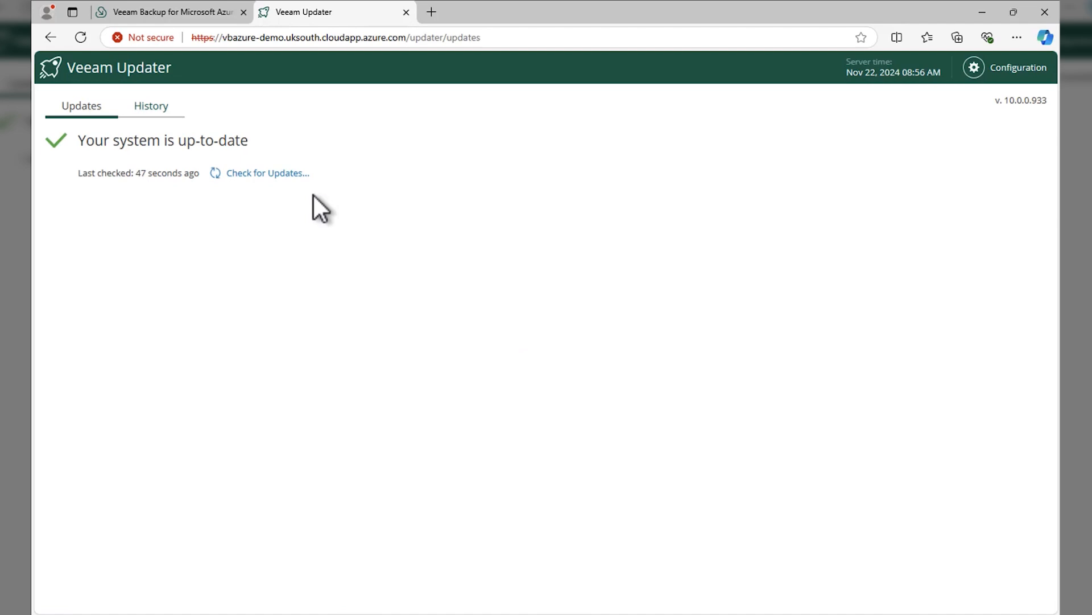
Step: Review the successful update session in History and go to the updater configuration
{"action": "left_click", "coordinate": [150, 105]}
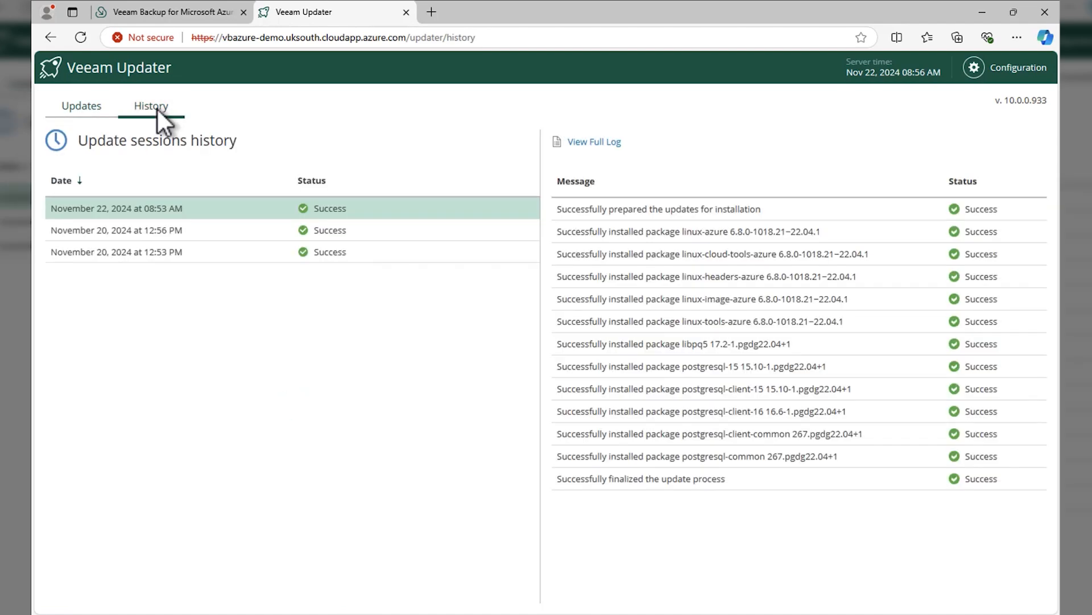
{"action": "left_click", "coordinate": [1006, 67]}
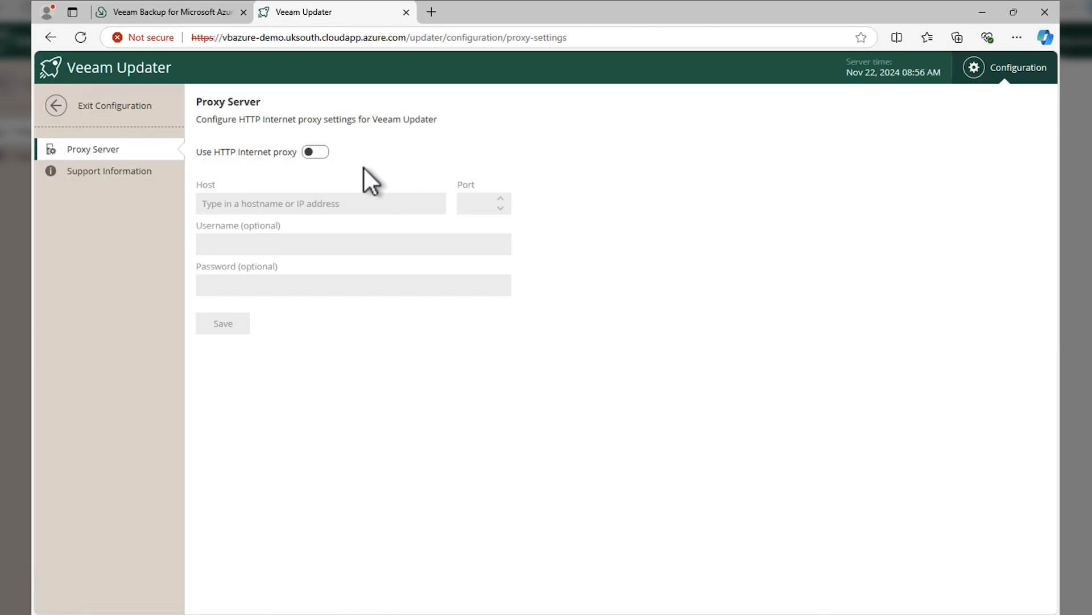
Step: View the updater's support links, then exit configuration to the Azure overview dashboard
{"action": "left_click", "coordinate": [110, 170]}
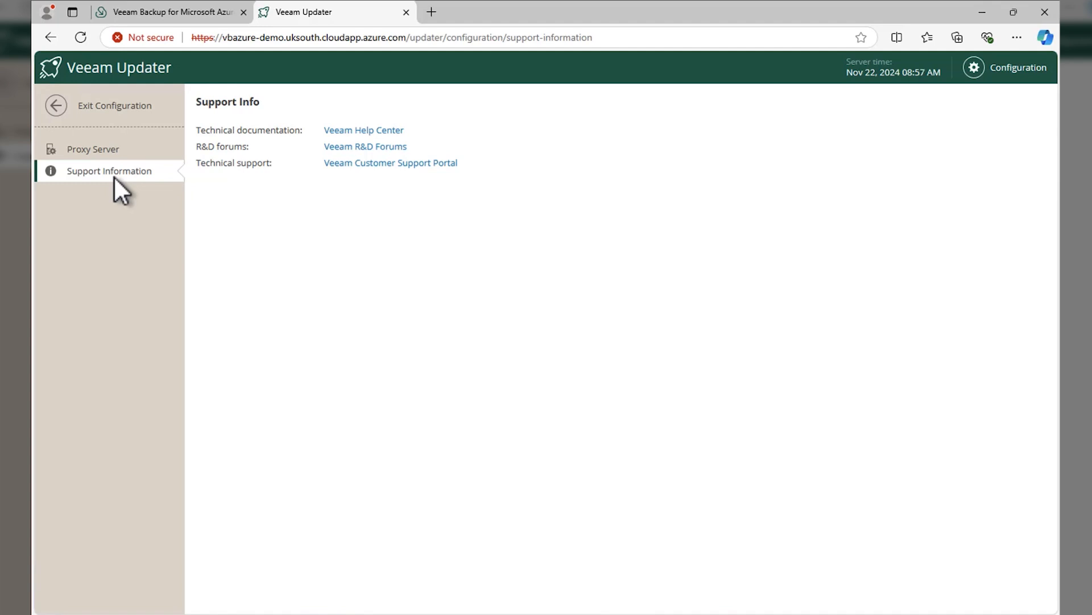
{"action": "left_click", "coordinate": [167, 12]}
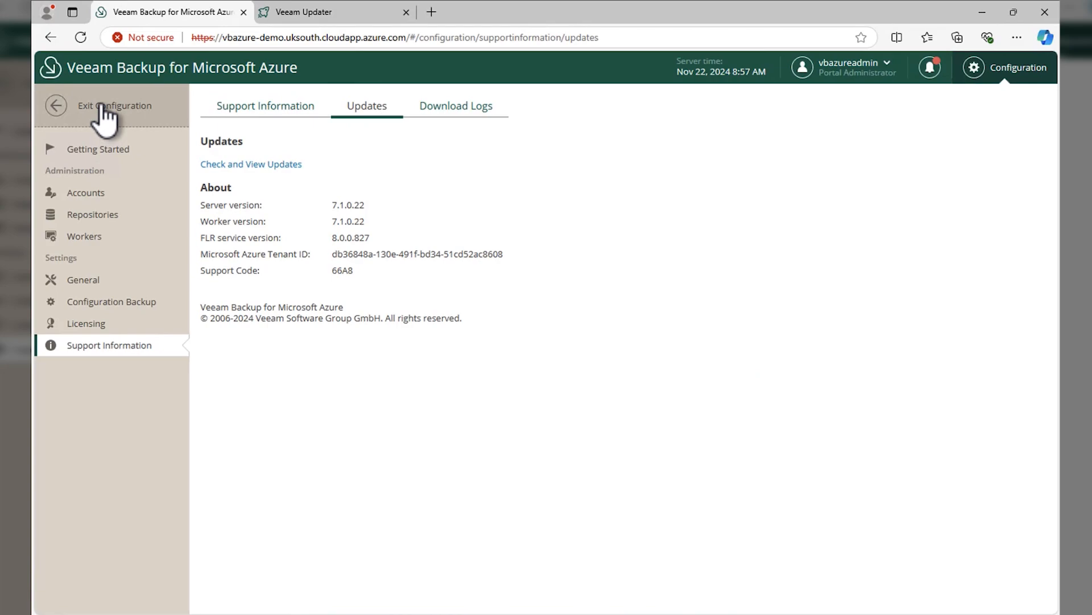
{"action": "left_click", "coordinate": [115, 105]}
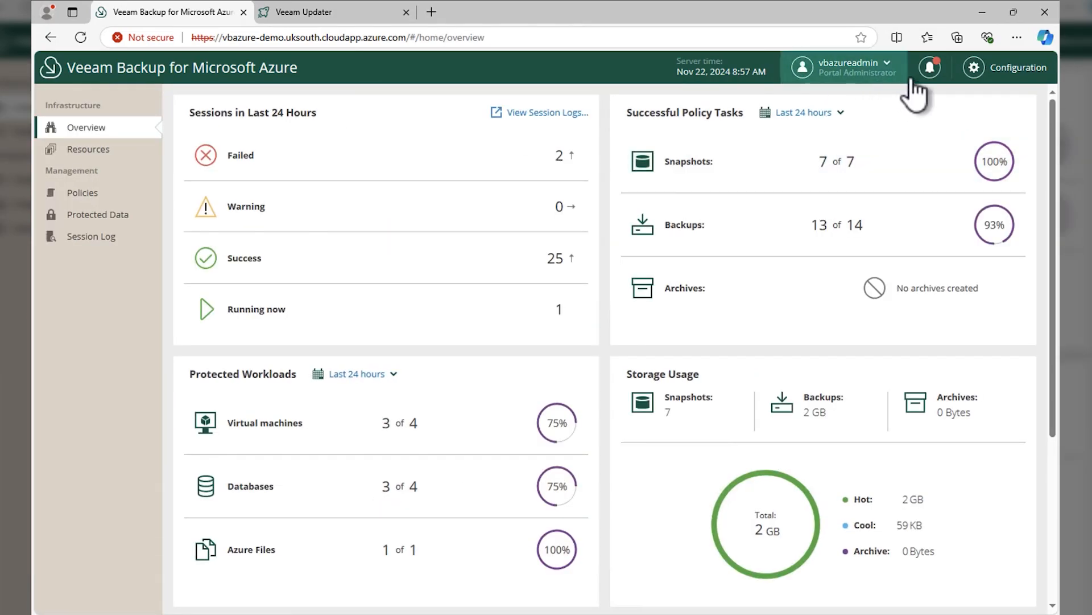